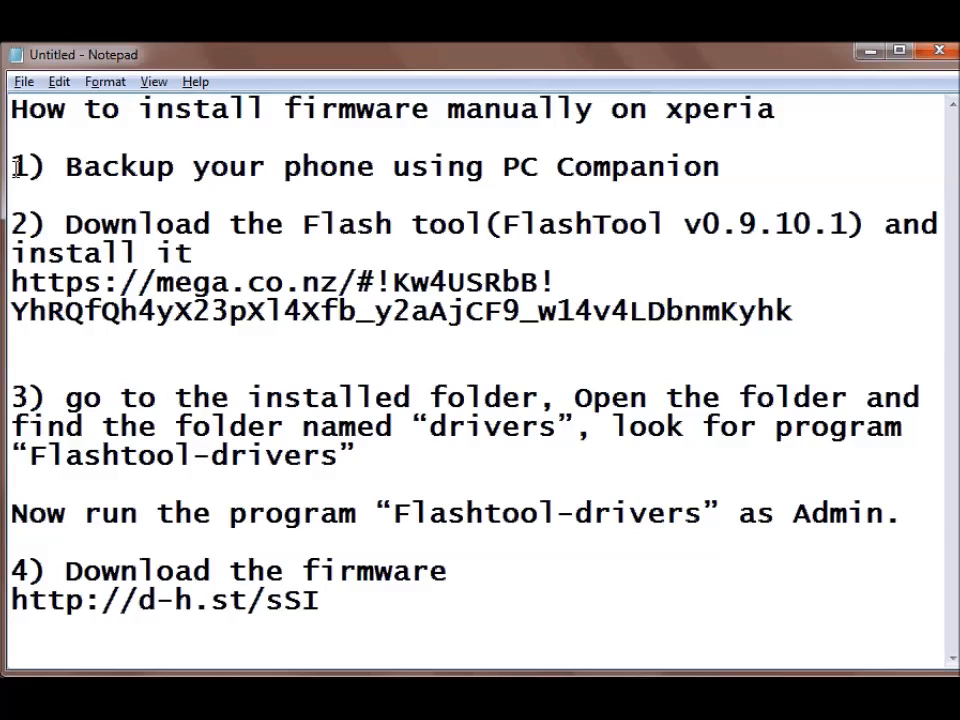
- Highlight the backup step in the guide, then start a new Backup & Restore backup
double_click(27, 166)
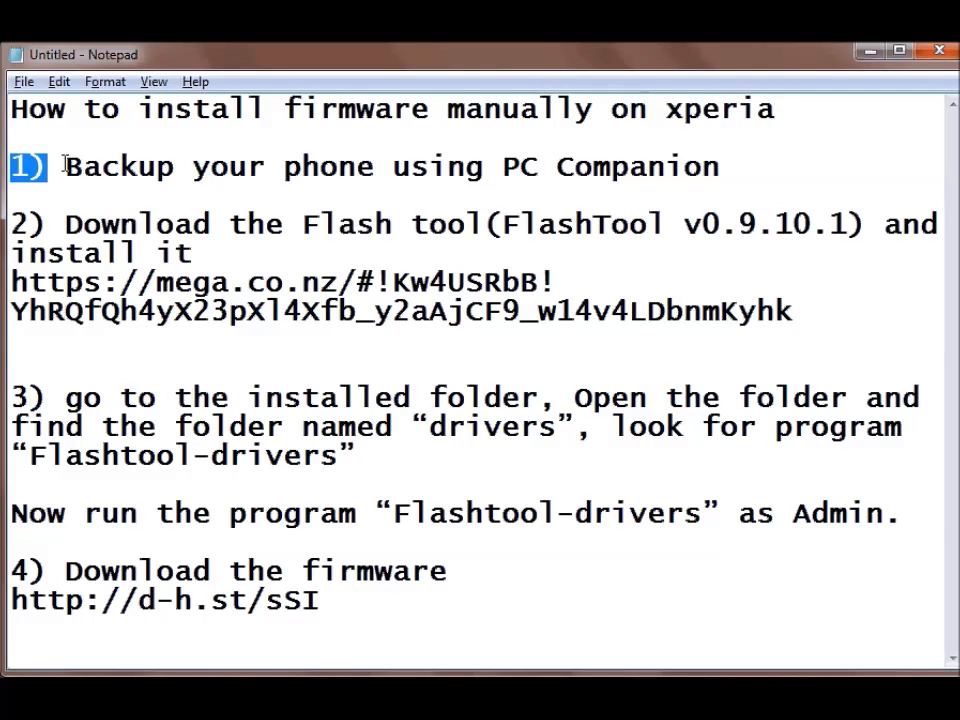
left_click_drag(63, 166, 718, 166)
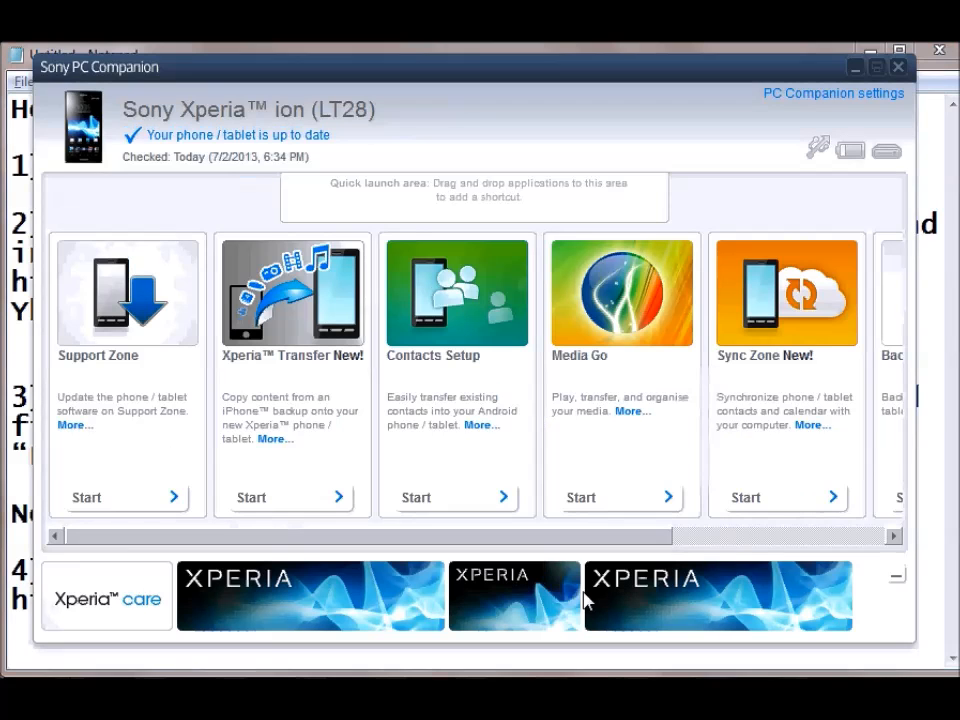
left_click(895, 534)
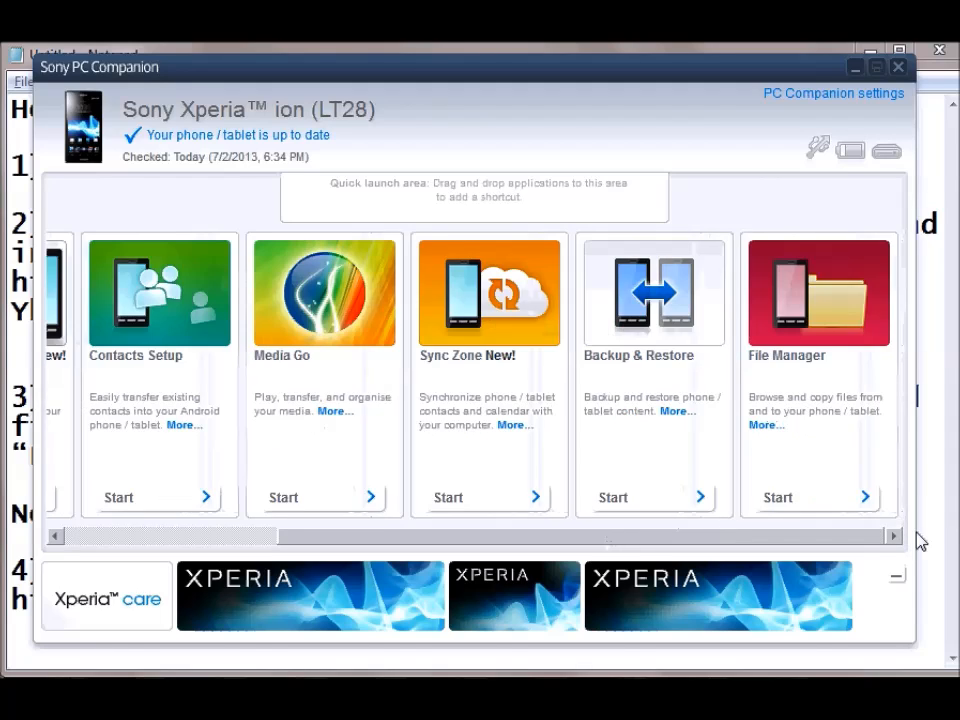
left_click(611, 497)
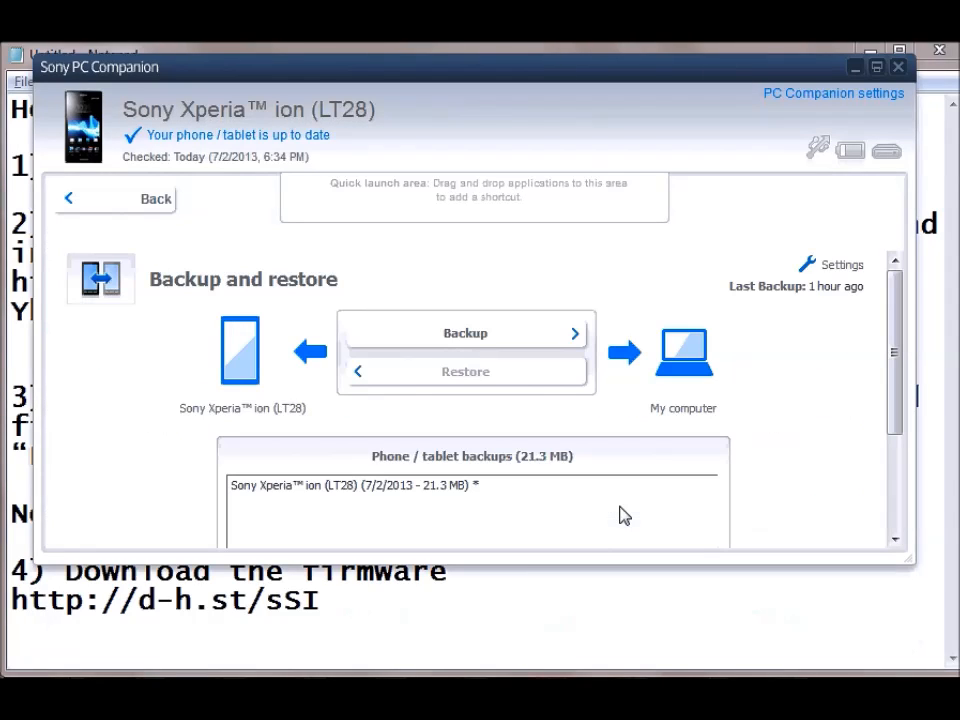
left_click(465, 332)
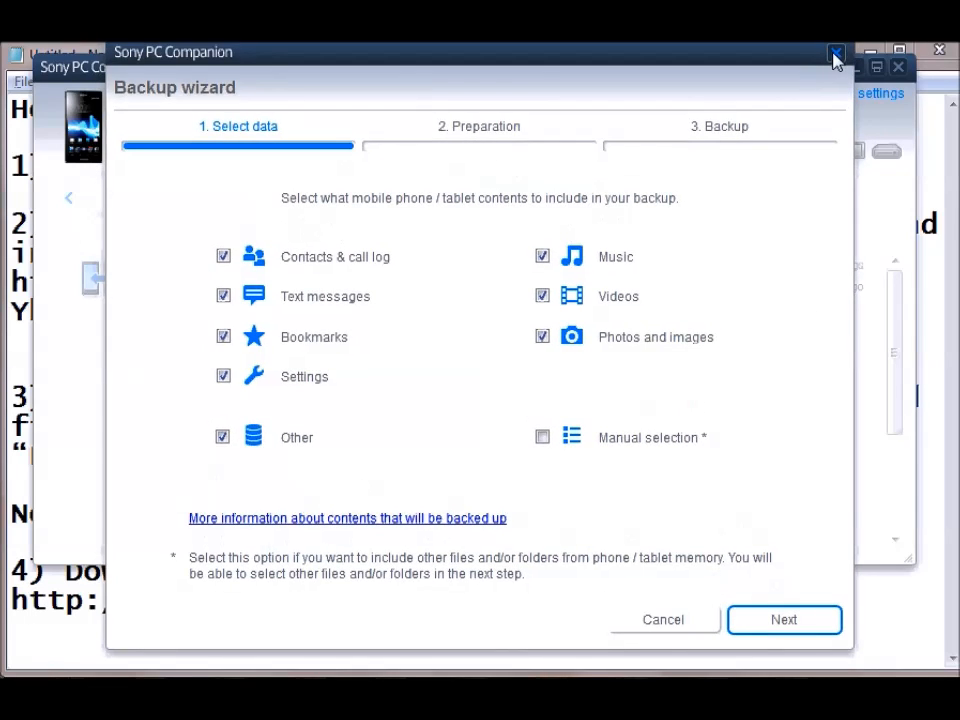
left_click(832, 57)
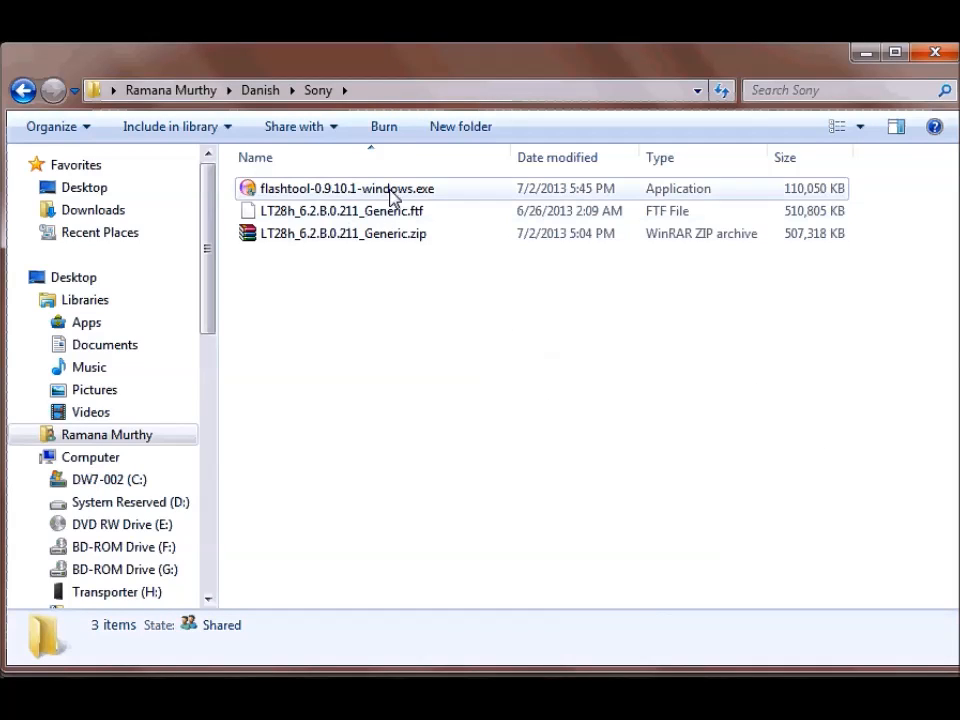
- Run the flashtool-0.9.10.1 installer, then select Flashtool-drivers.exe in C:\Flashtool\drivers
left_click(347, 188)
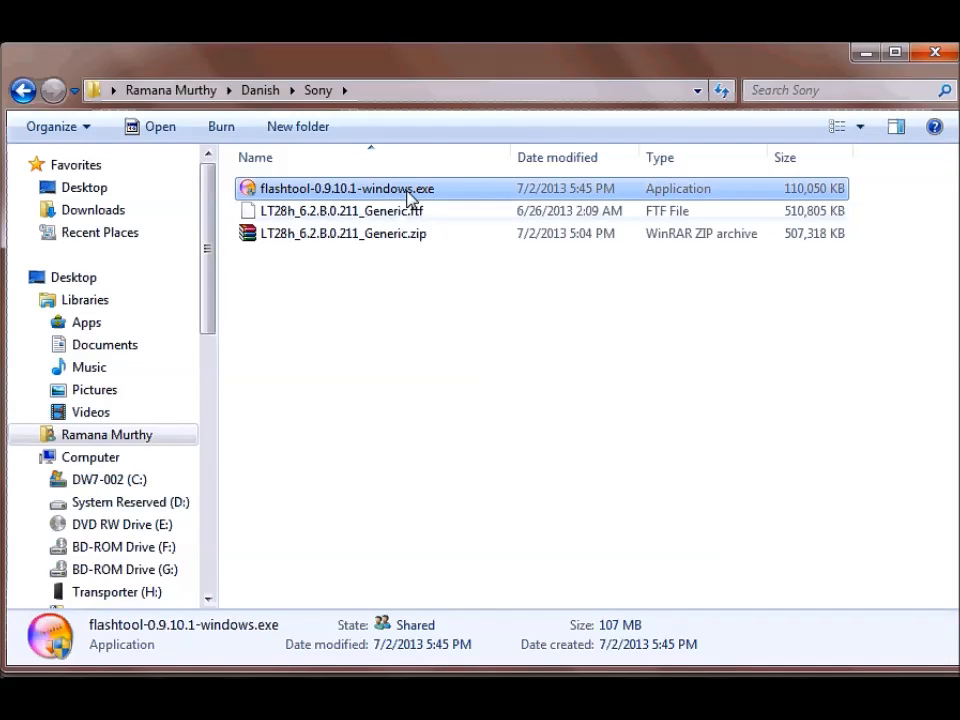
double_click(347, 188)
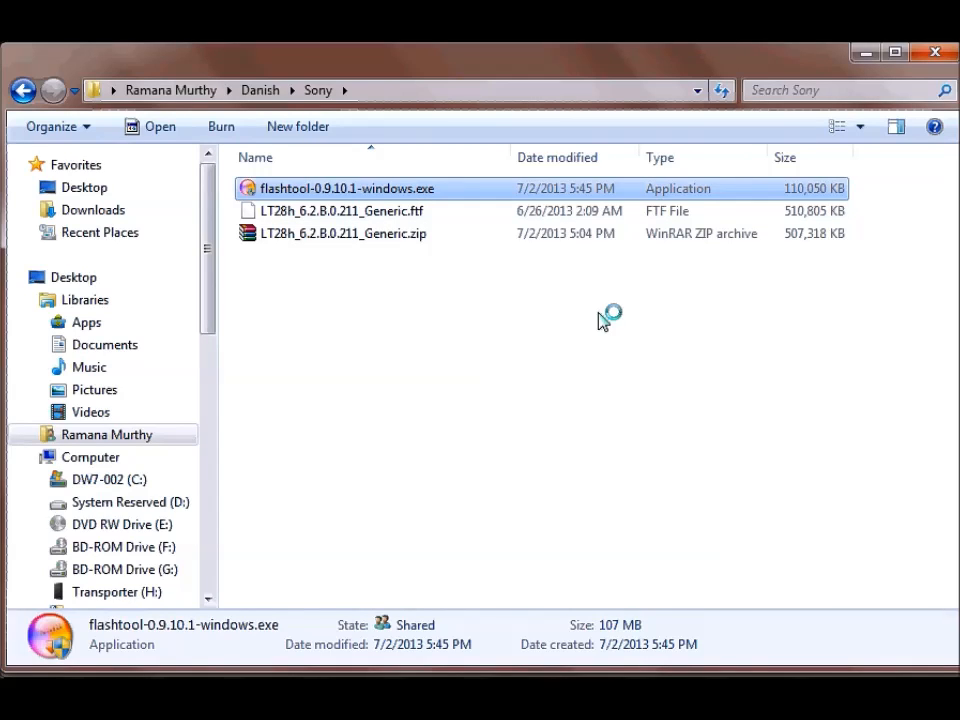
mouse_move(813, 489)
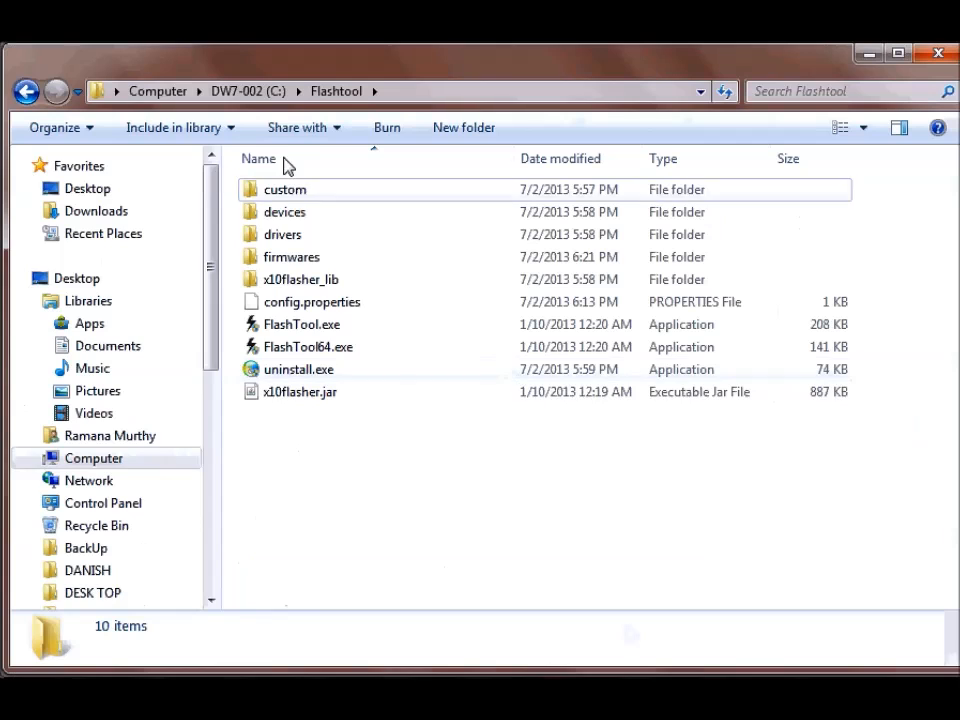
mouse_move(30, 89)
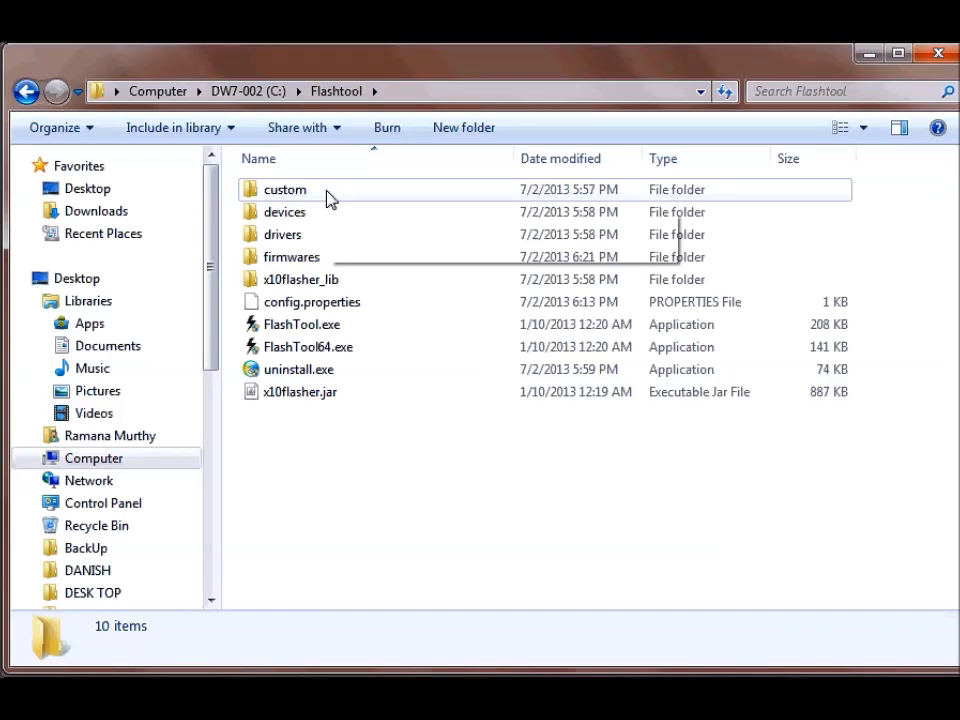
mouse_move(283, 240)
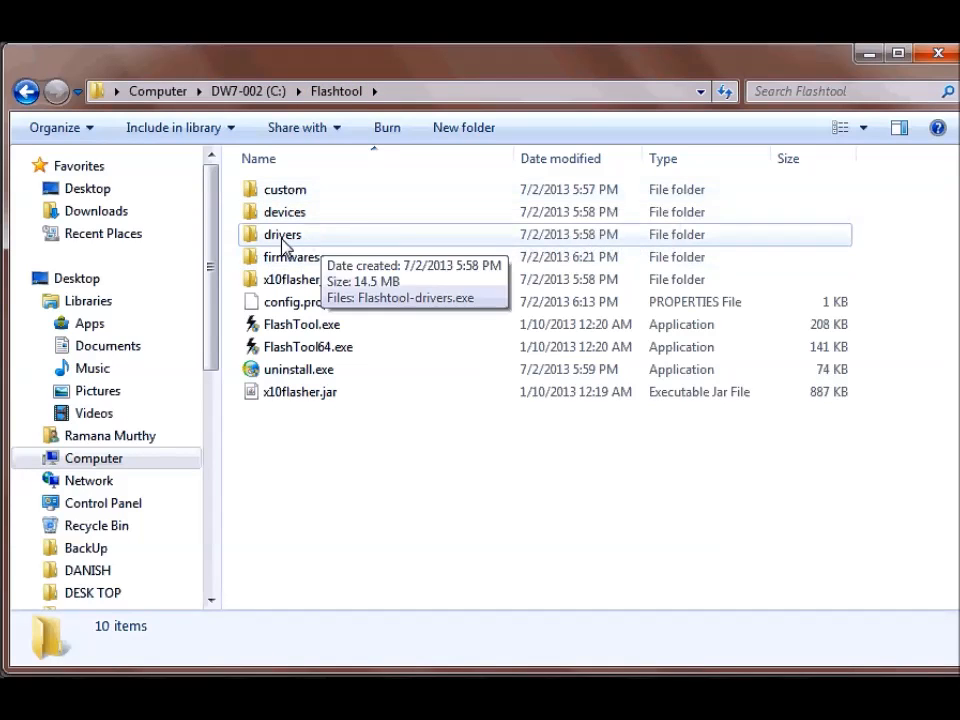
double_click(282, 234)
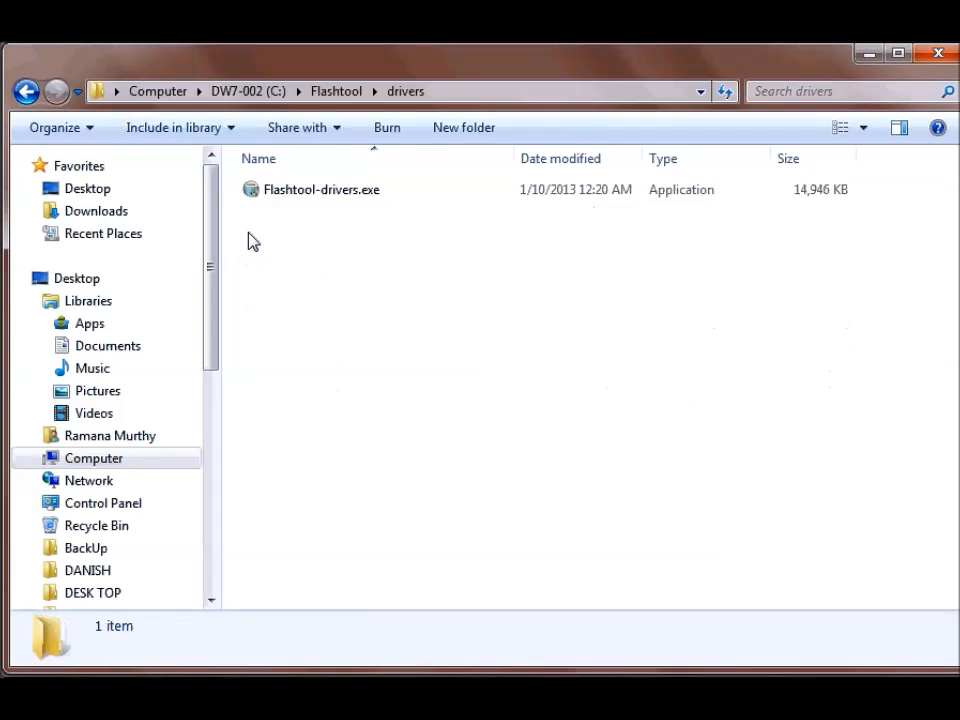
left_click(322, 189)
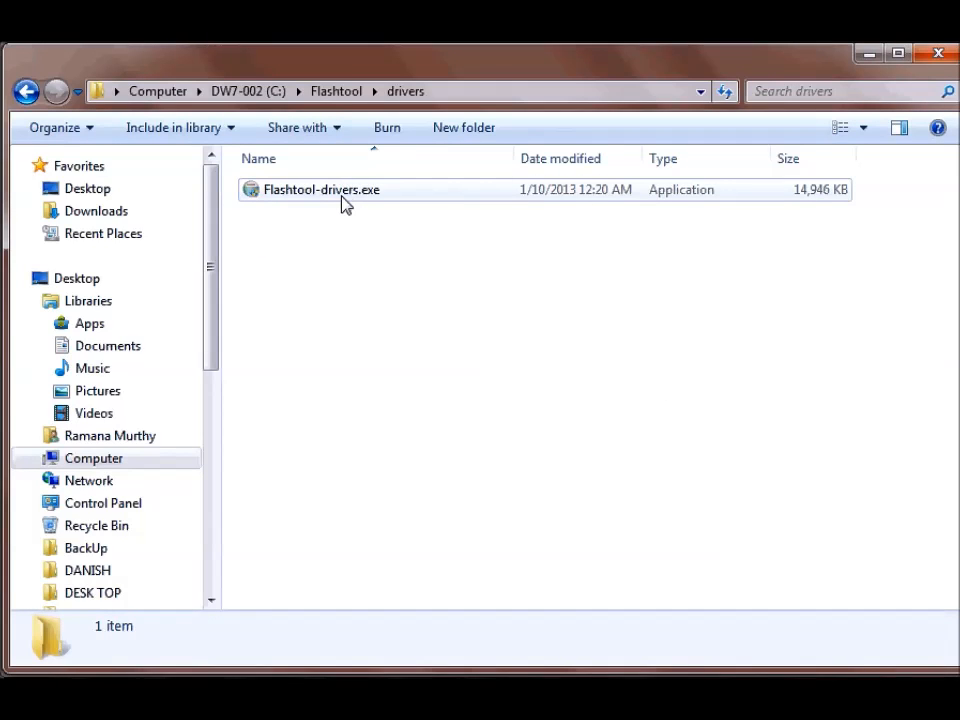
left_click(321, 189)
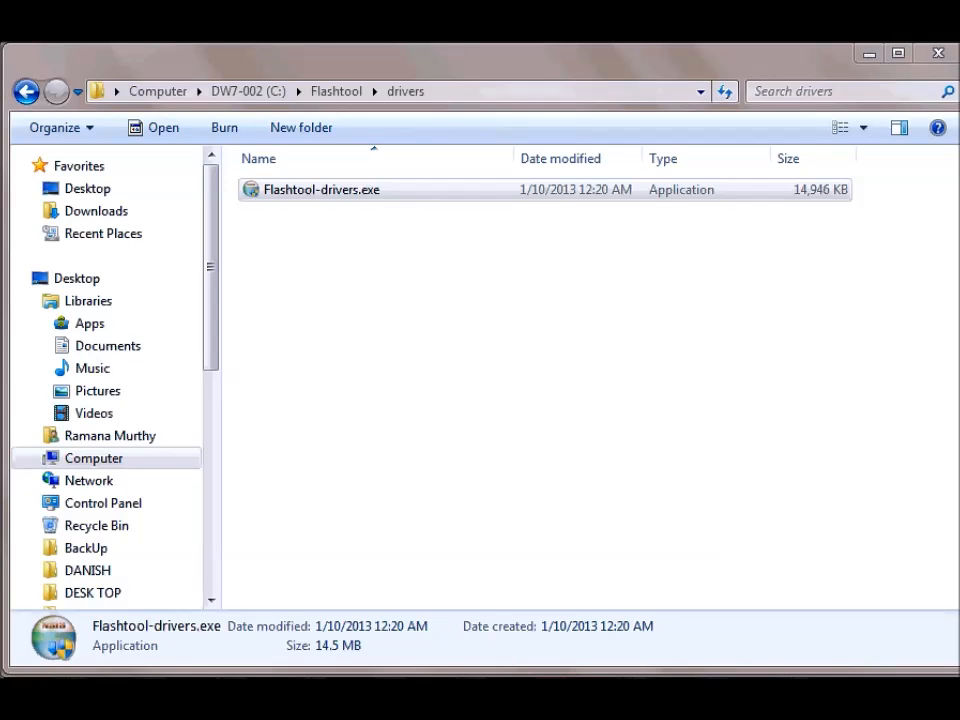
- Launch Flashtool Drivers Setup, tick Flashmode Drivers, then cancel and confirm quitting
double_click(321, 189)
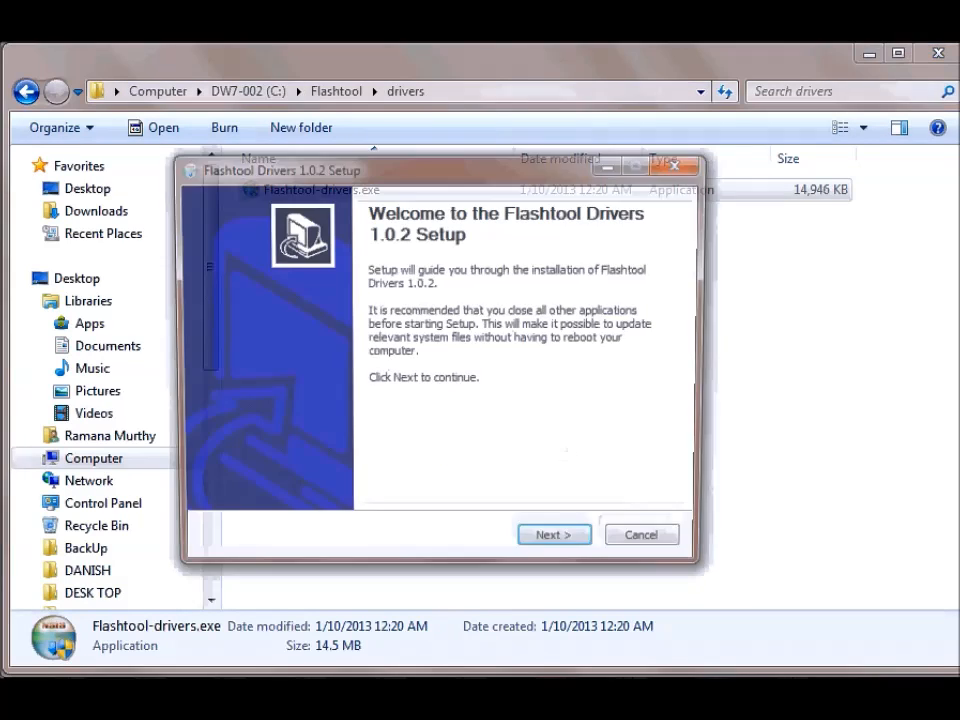
left_click(554, 534)
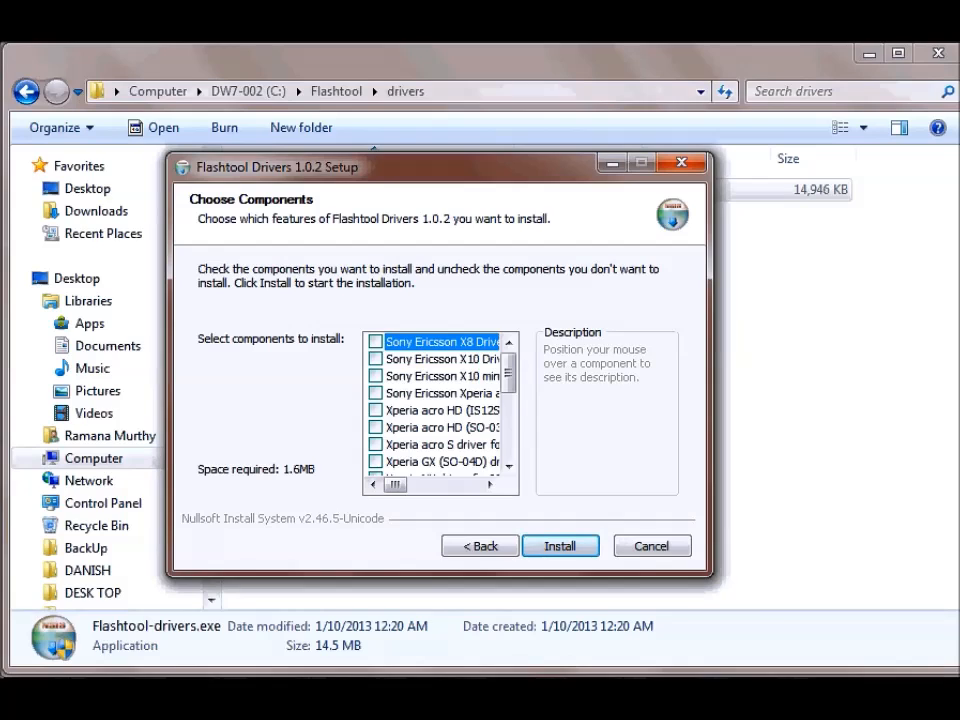
scroll("down", 3)
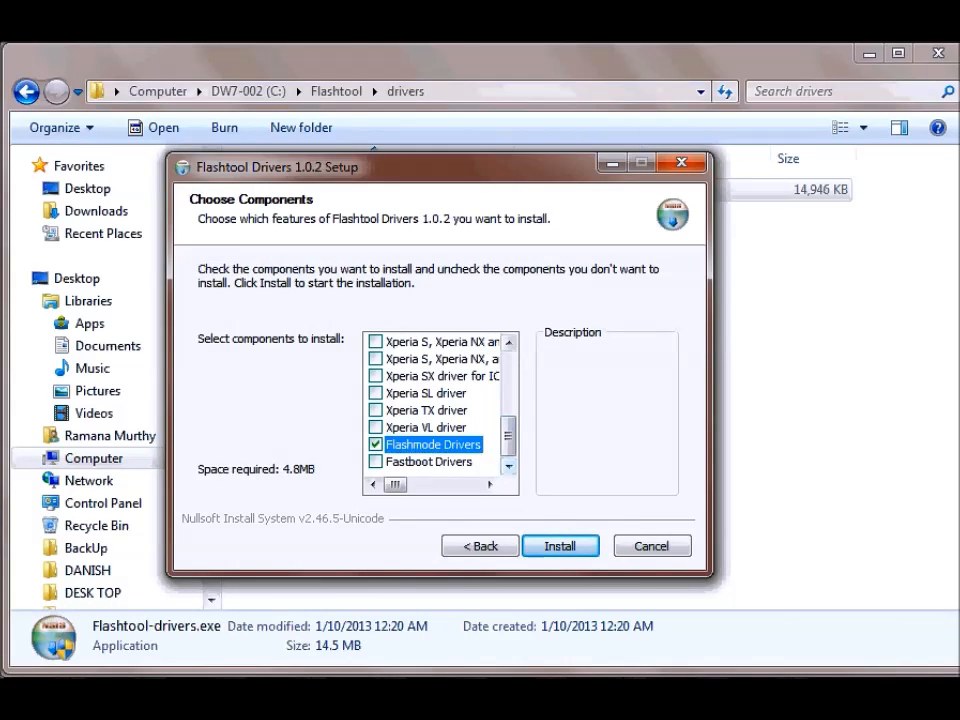
left_click(375, 461)
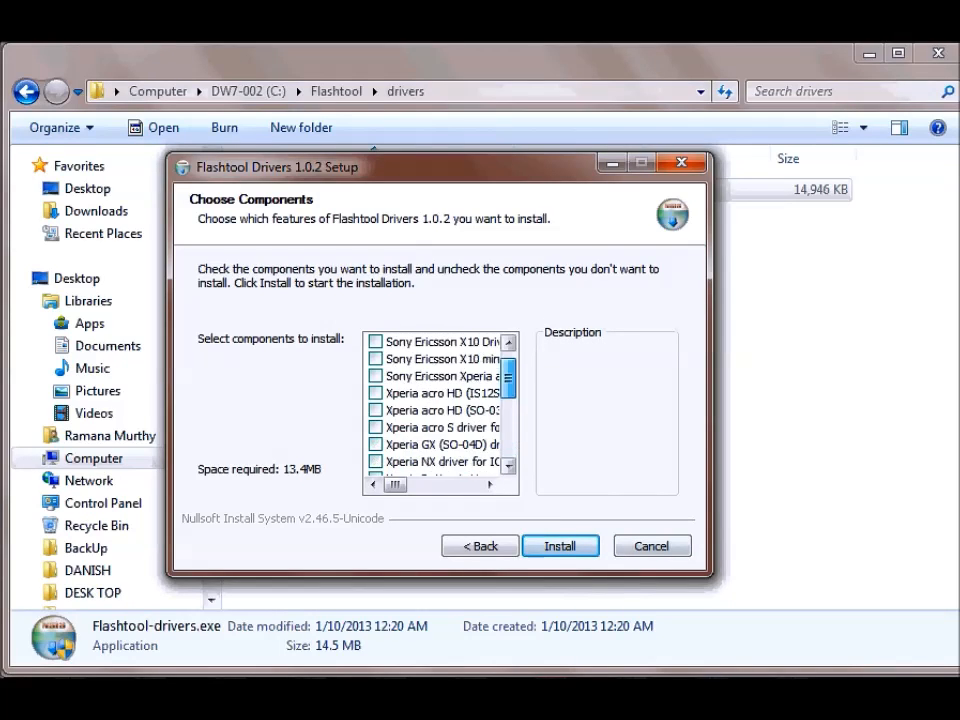
left_click(652, 545)
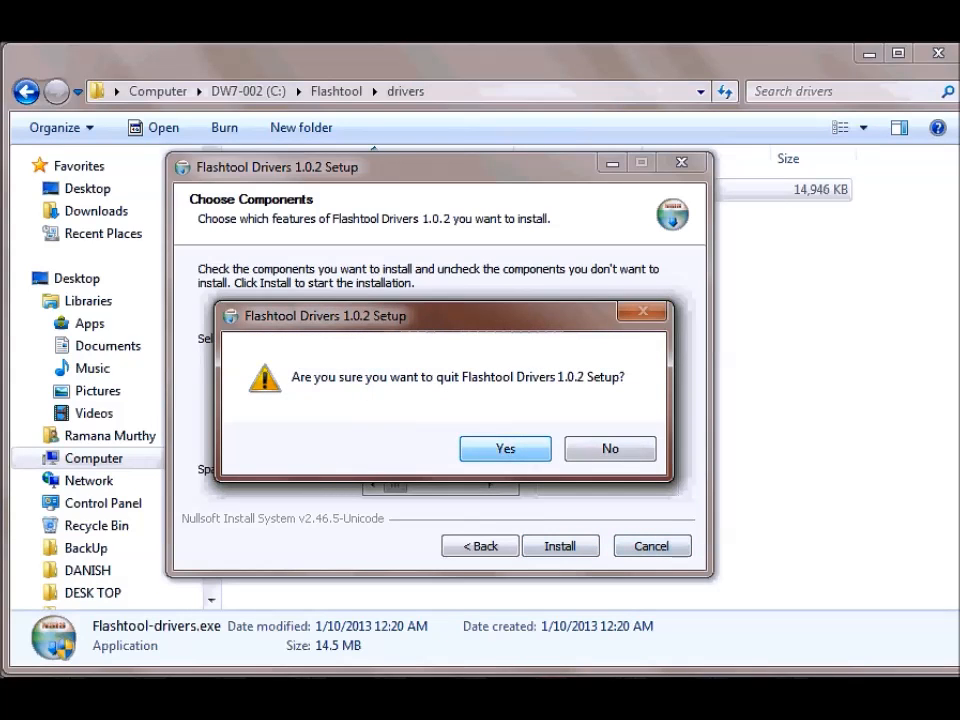
left_click(505, 448)
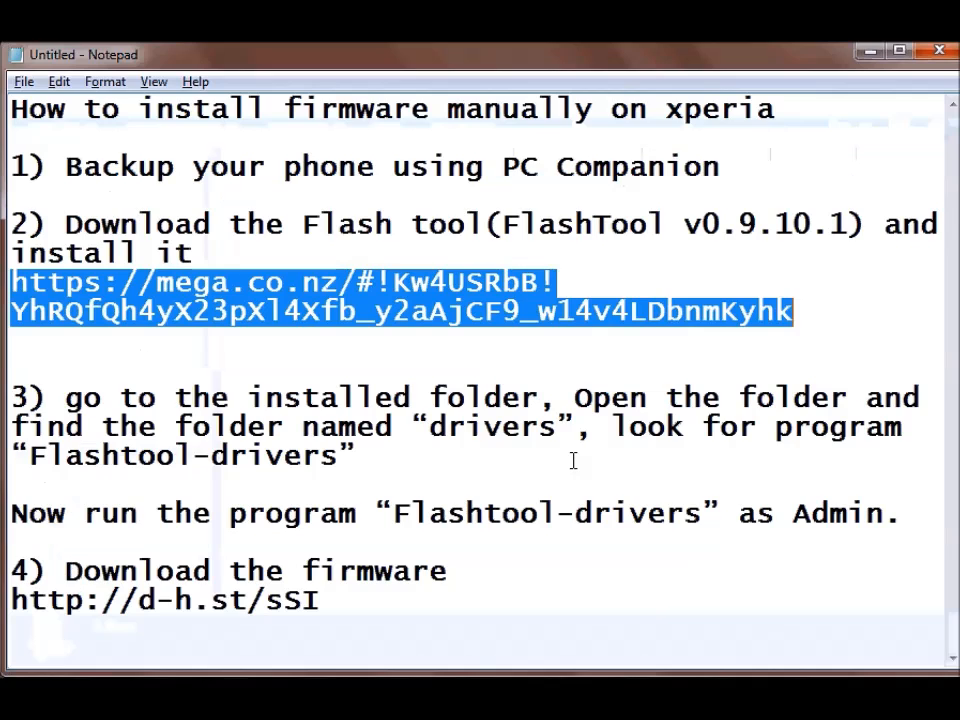
- Deselect the Flashtool download link in the Notepad guide
left_click(90, 565)
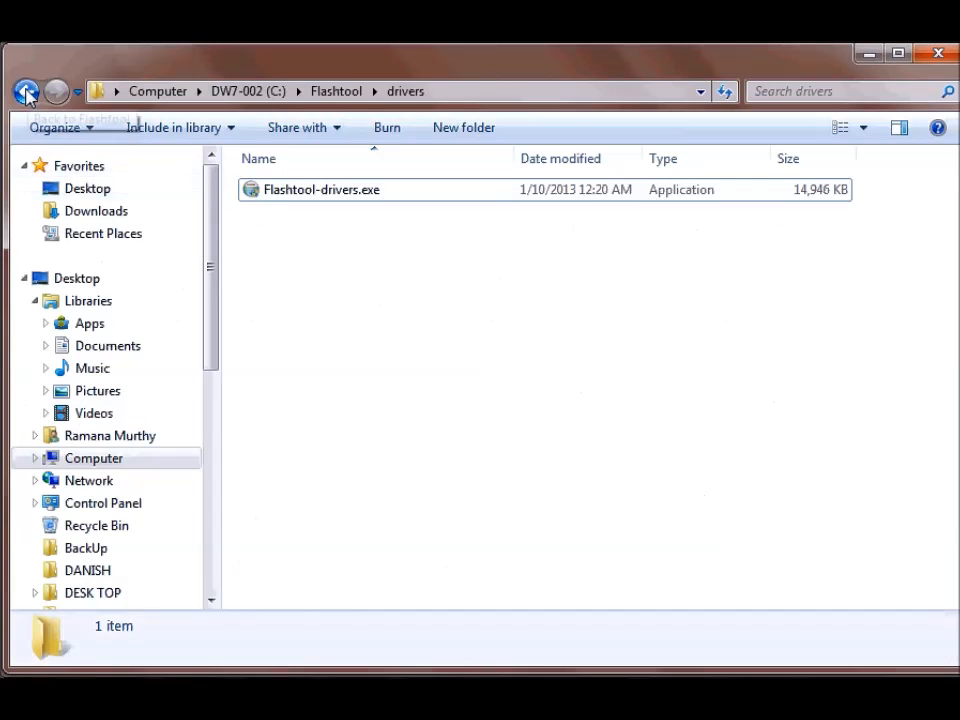
- Select LT28h_6.2.B.0.211_Generic.zip, use its context menu, and reach C:\Flashtool
left_click(23, 91)
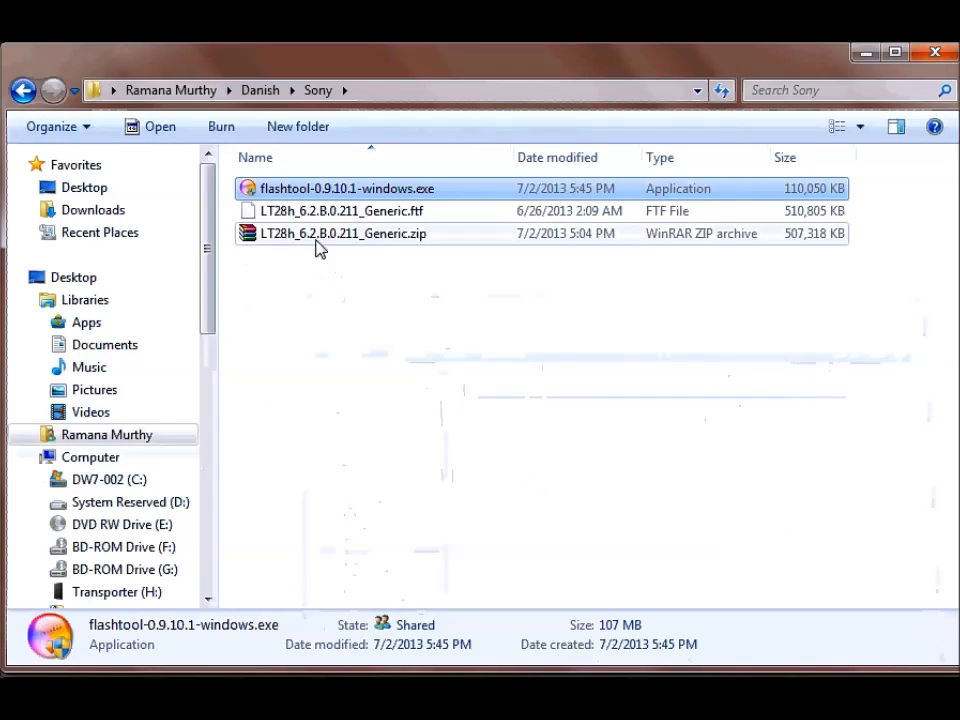
left_click(340, 233)
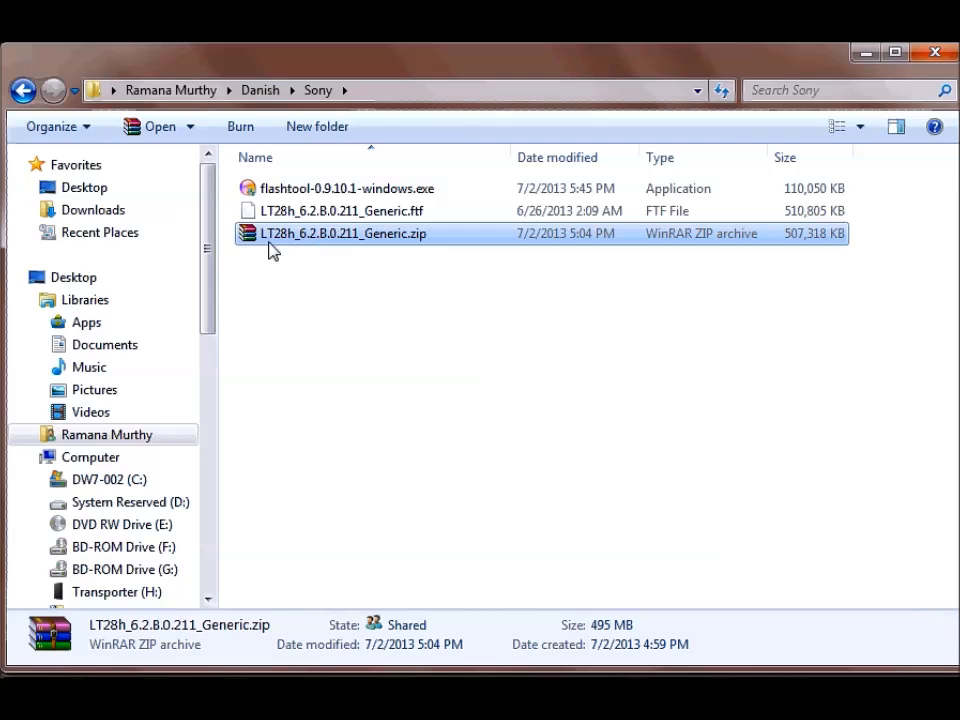
mouse_move(370, 240)
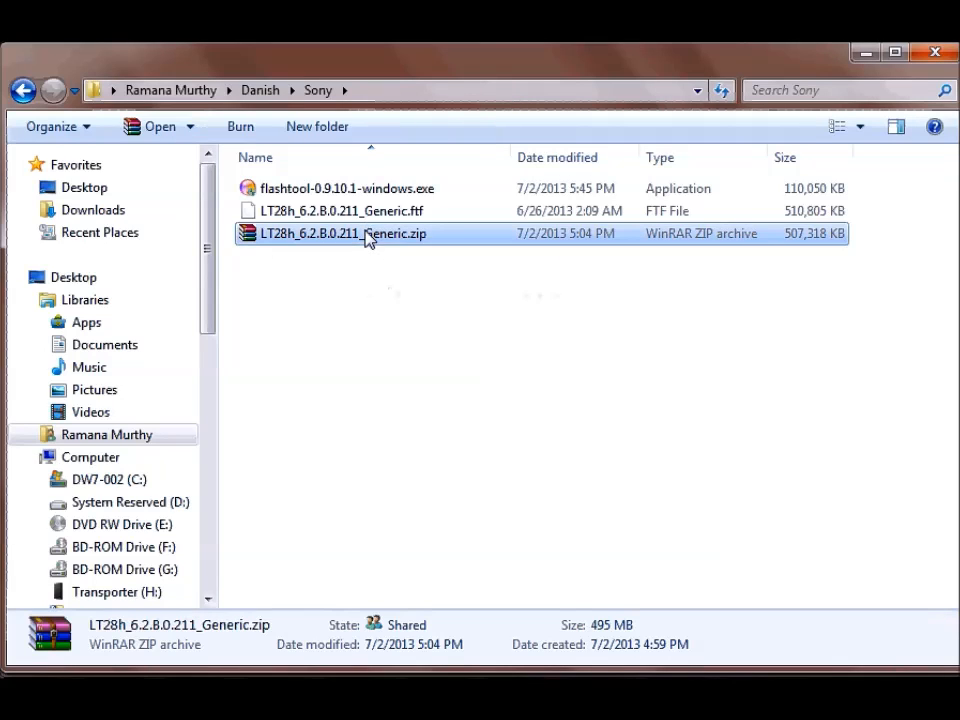
left_click(300, 261)
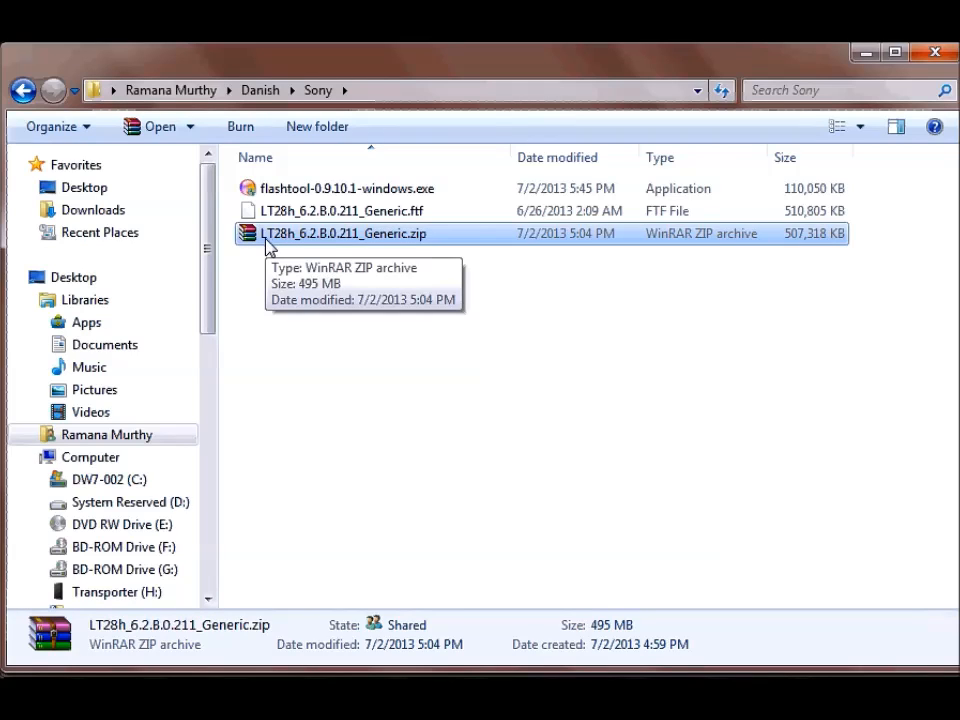
mouse_move(343, 385)
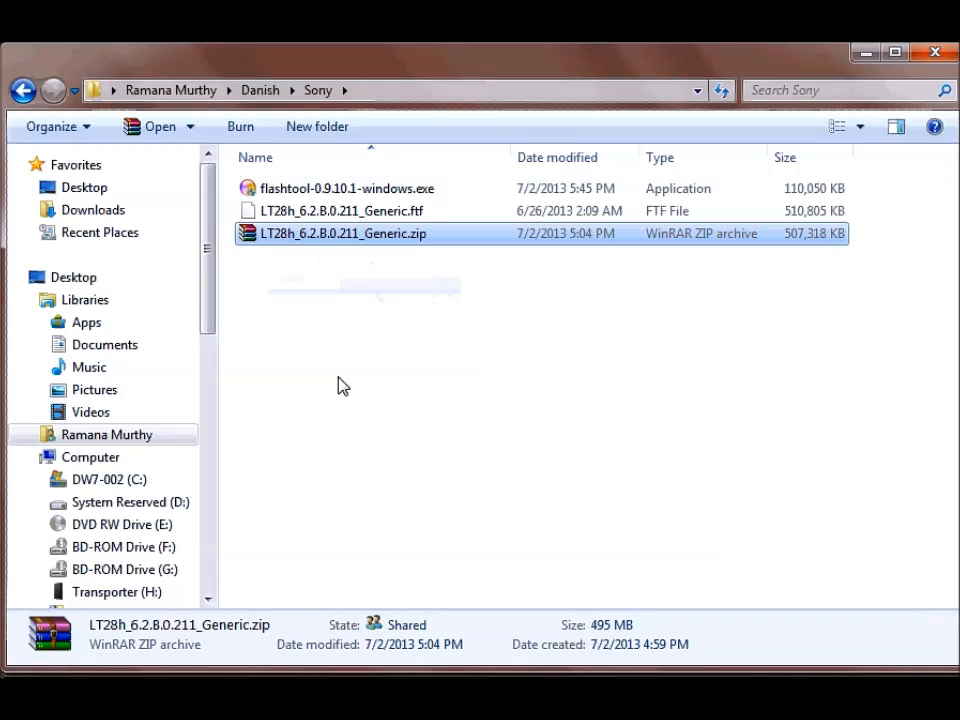
mouse_move(335, 243)
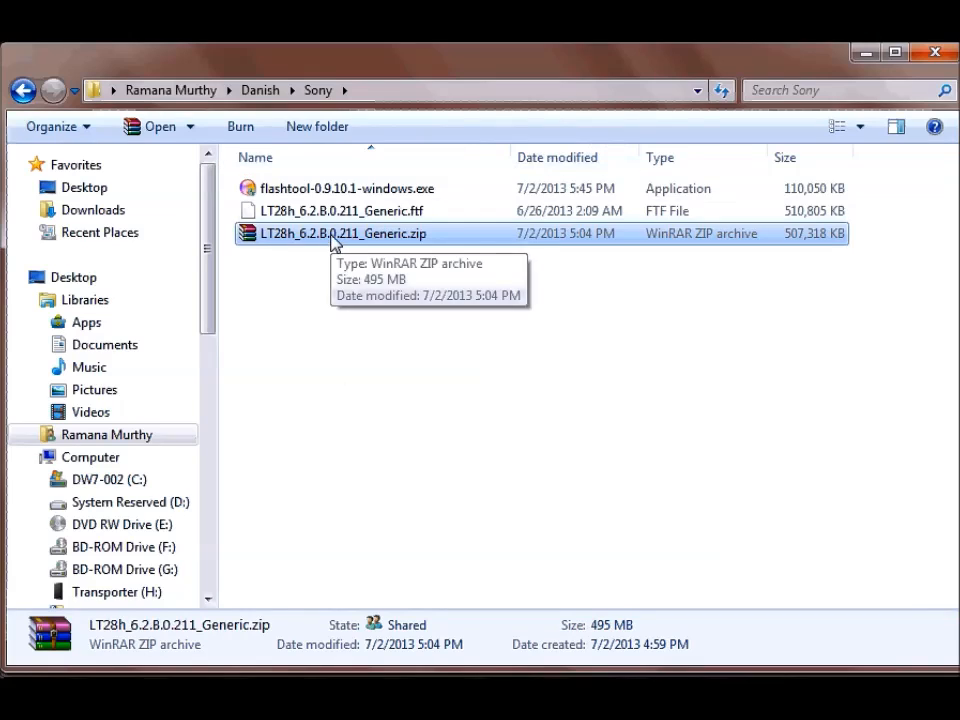
right_click(335, 233)
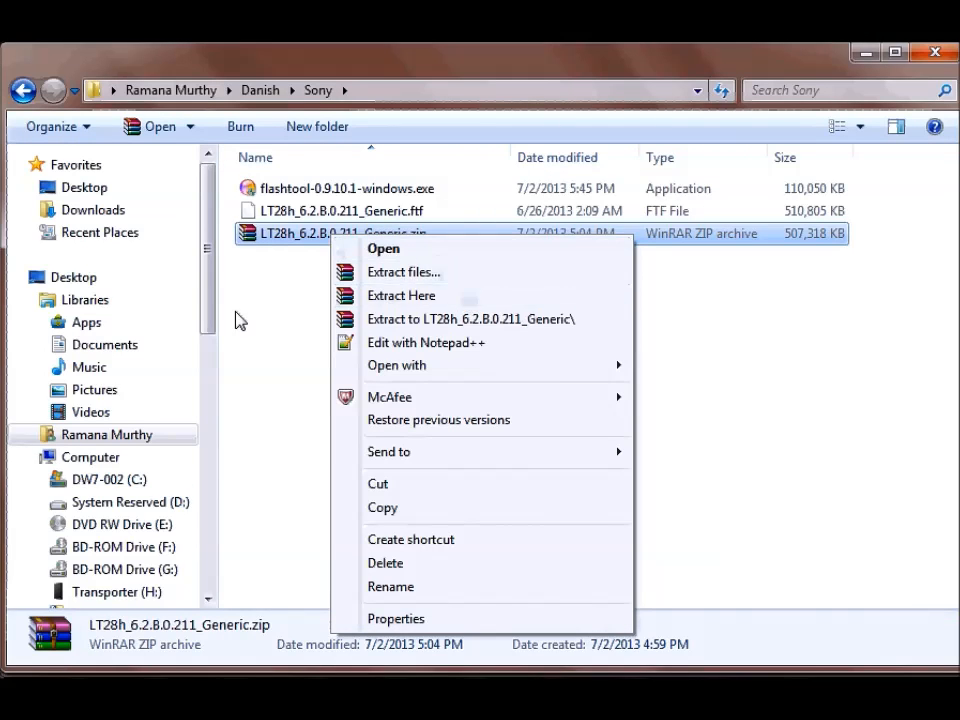
left_click(337, 210)
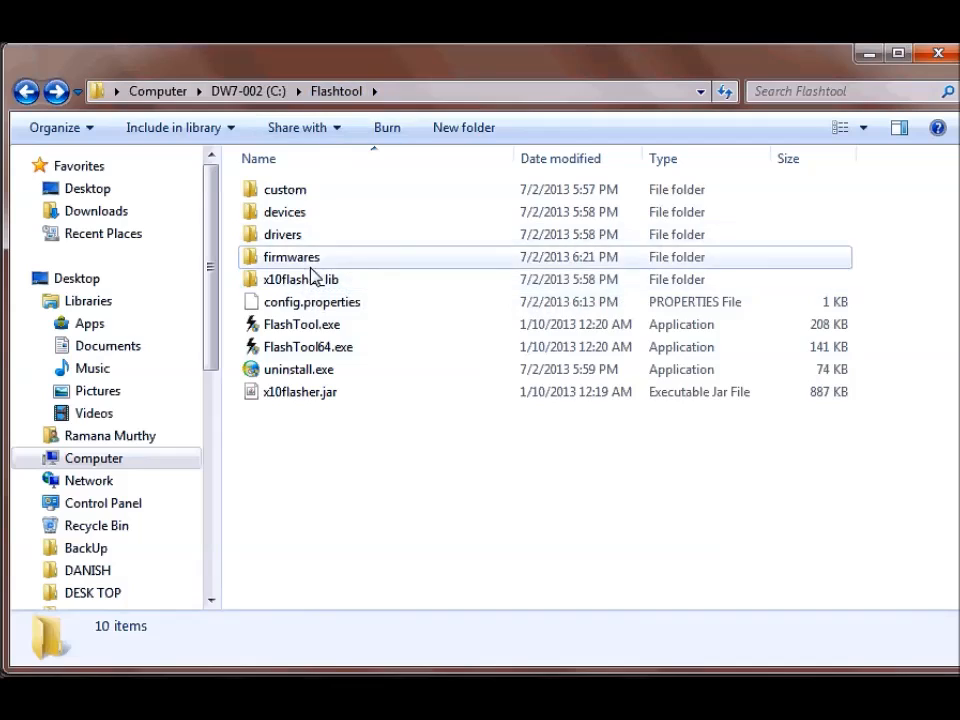
double_click(291, 257)
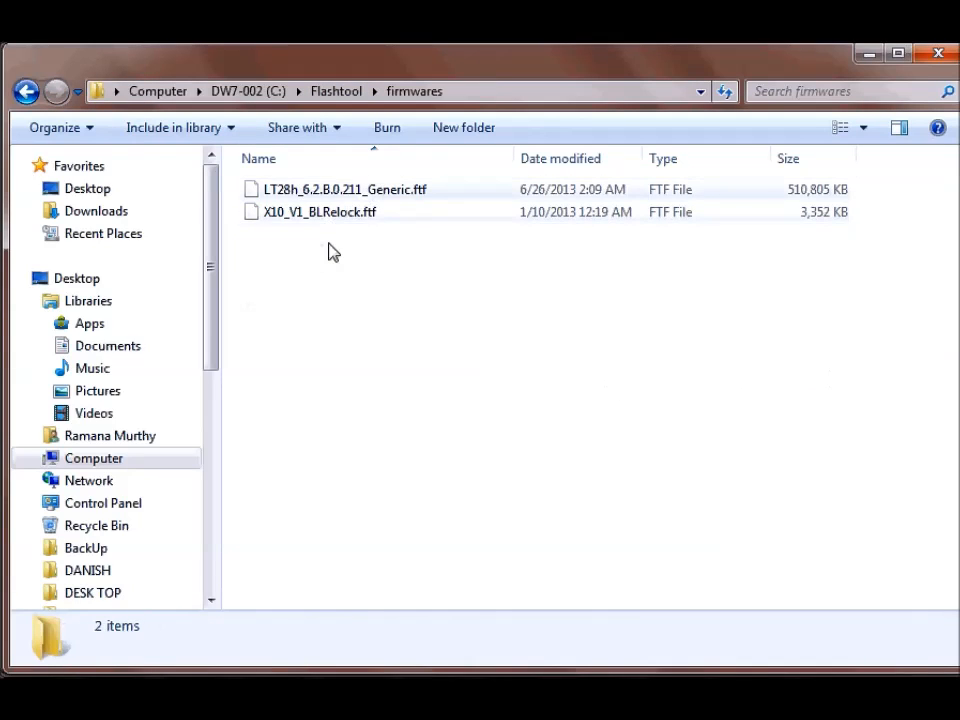
mouse_move(328, 350)
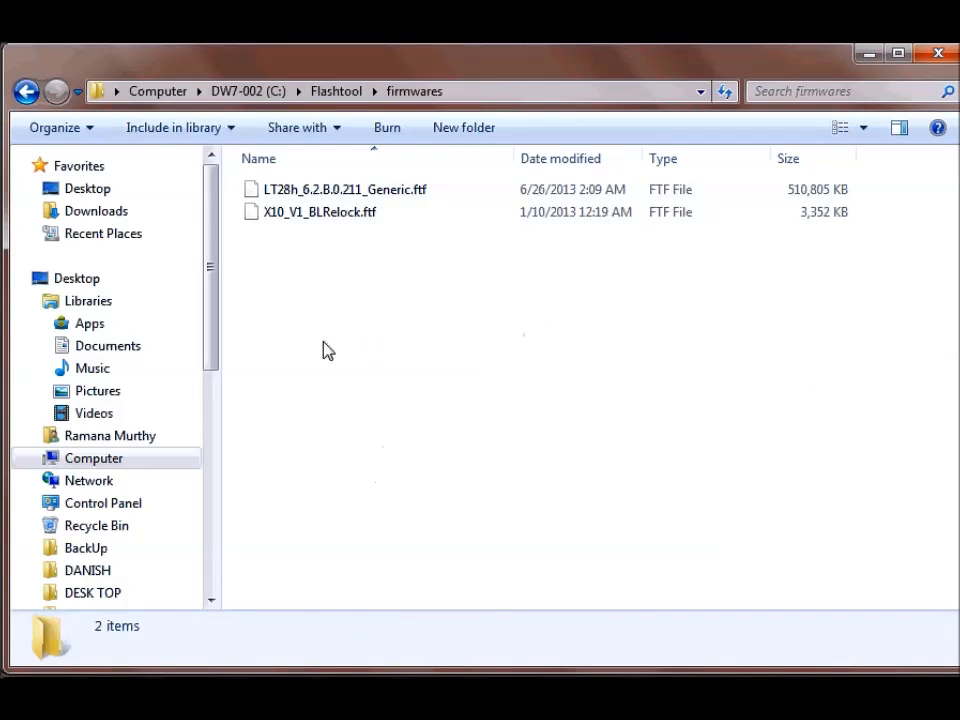
mouse_move(872, 56)
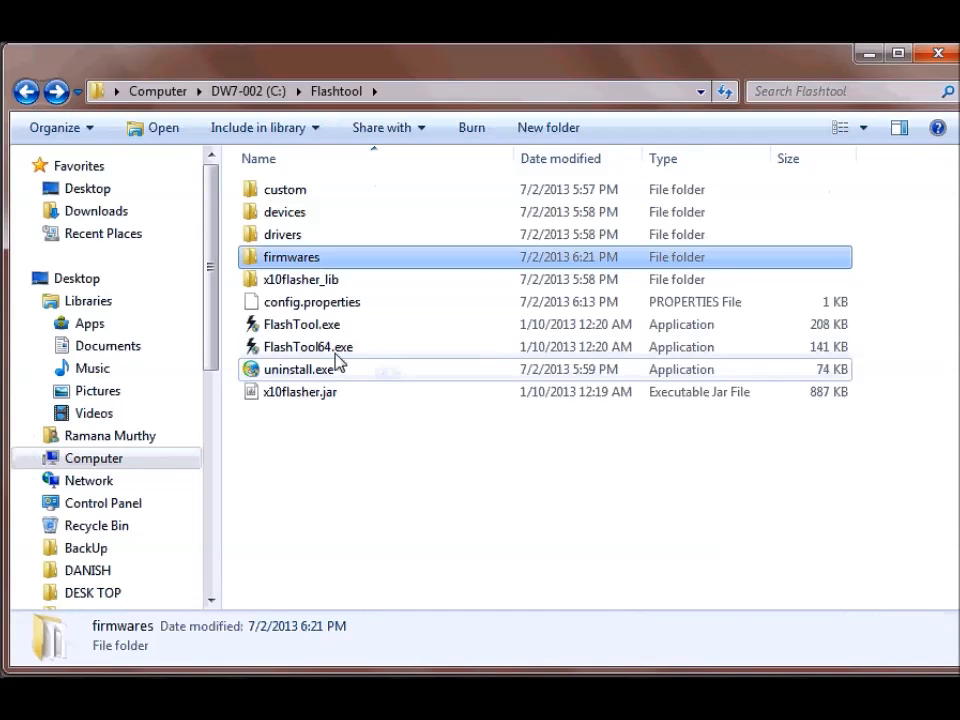
left_click(308, 347)
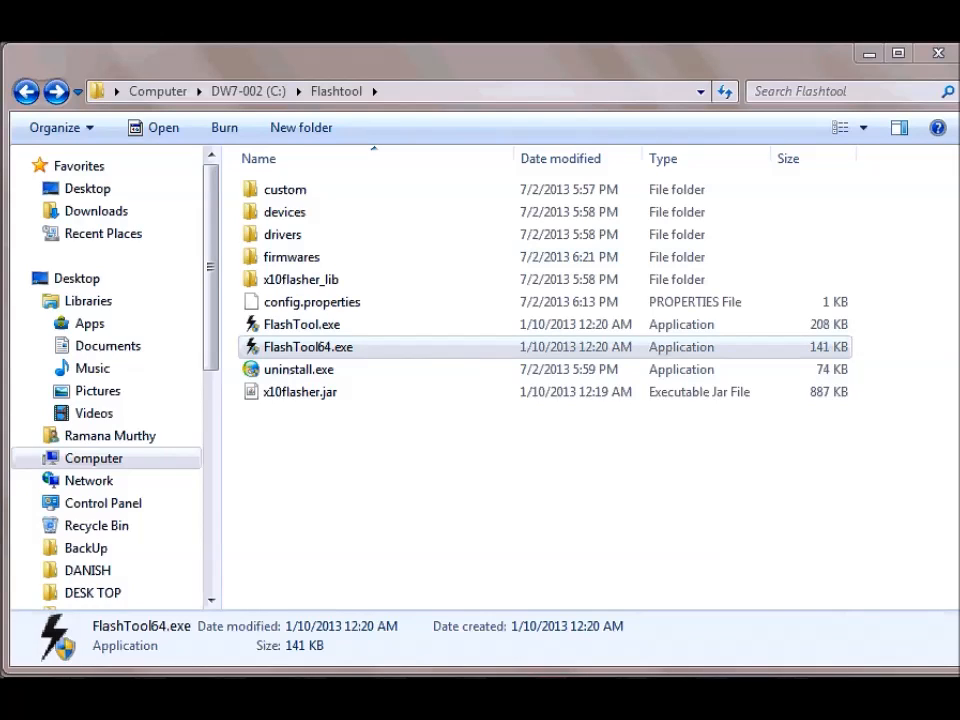
mouse_move(581, 521)
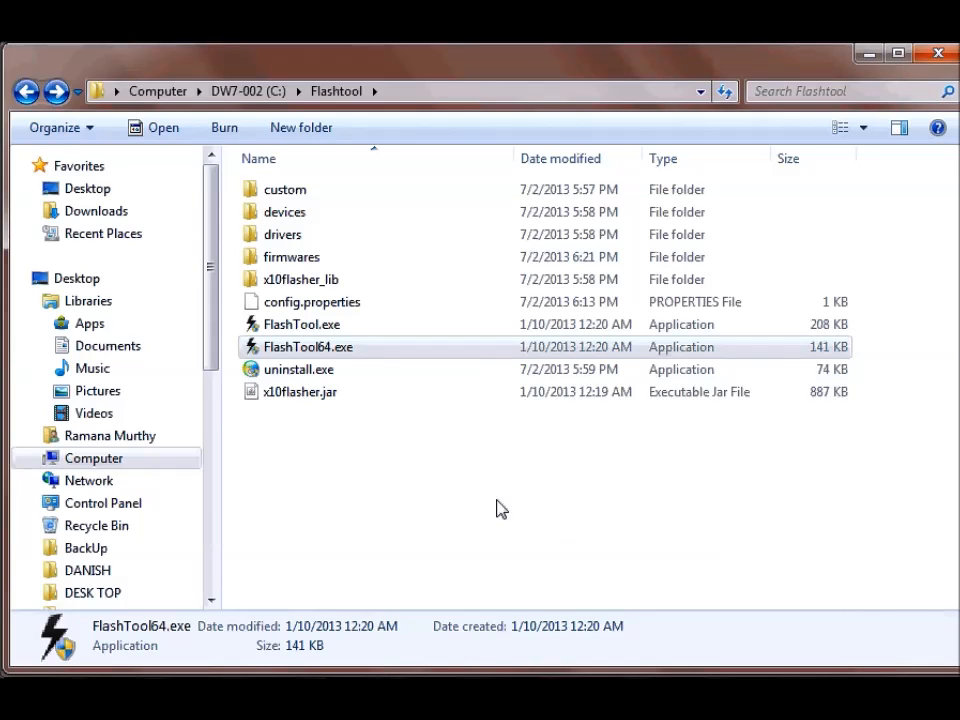
mouse_move(290, 352)
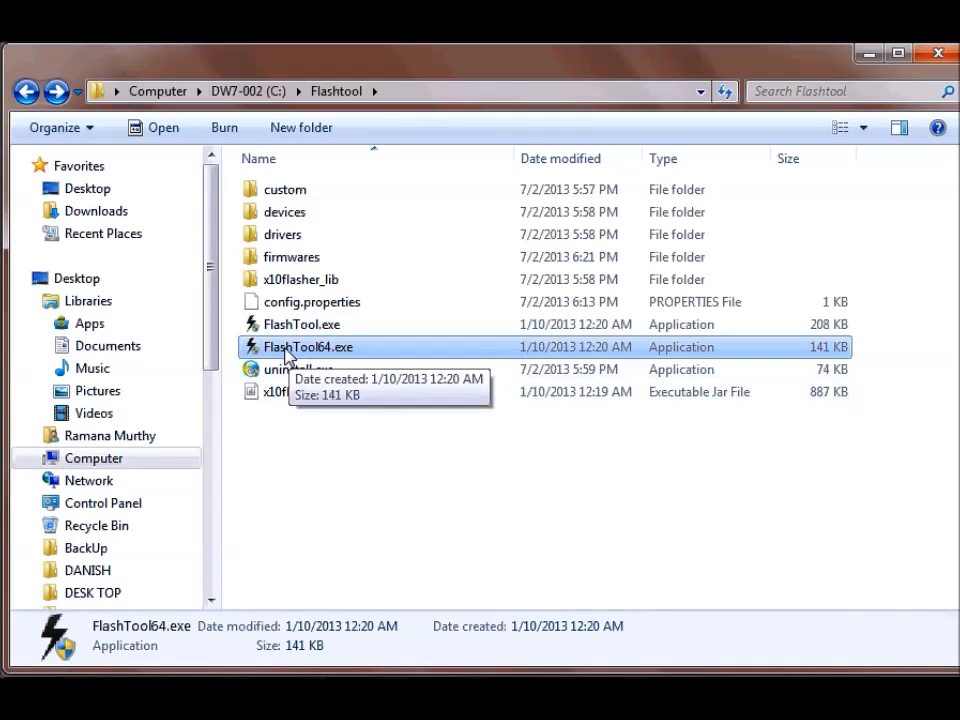
mouse_move(443, 512)
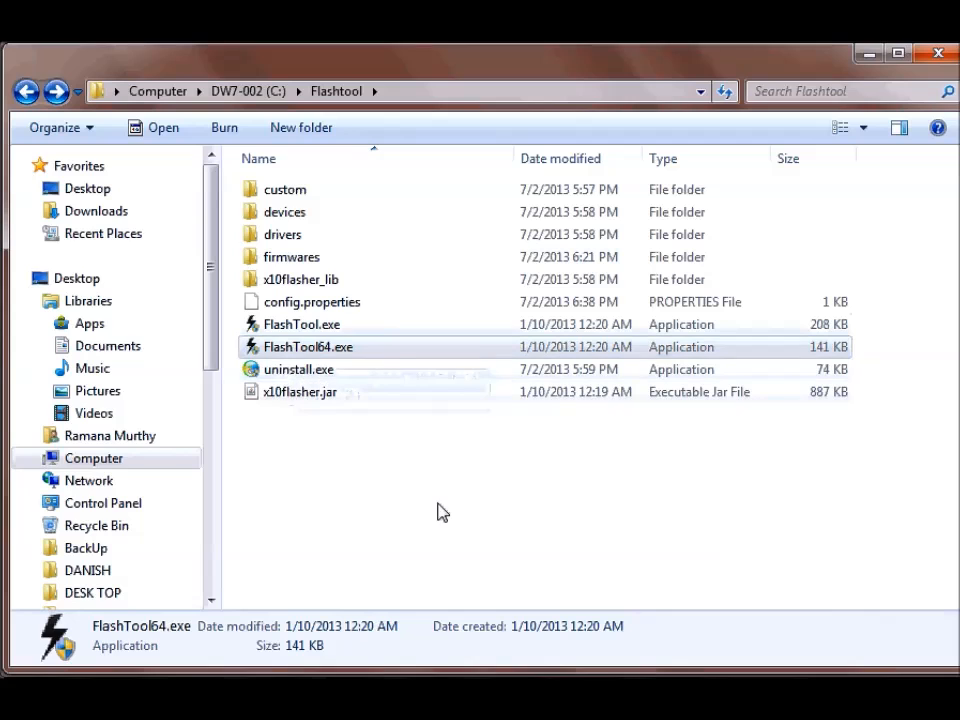
mouse_move(717, 615)
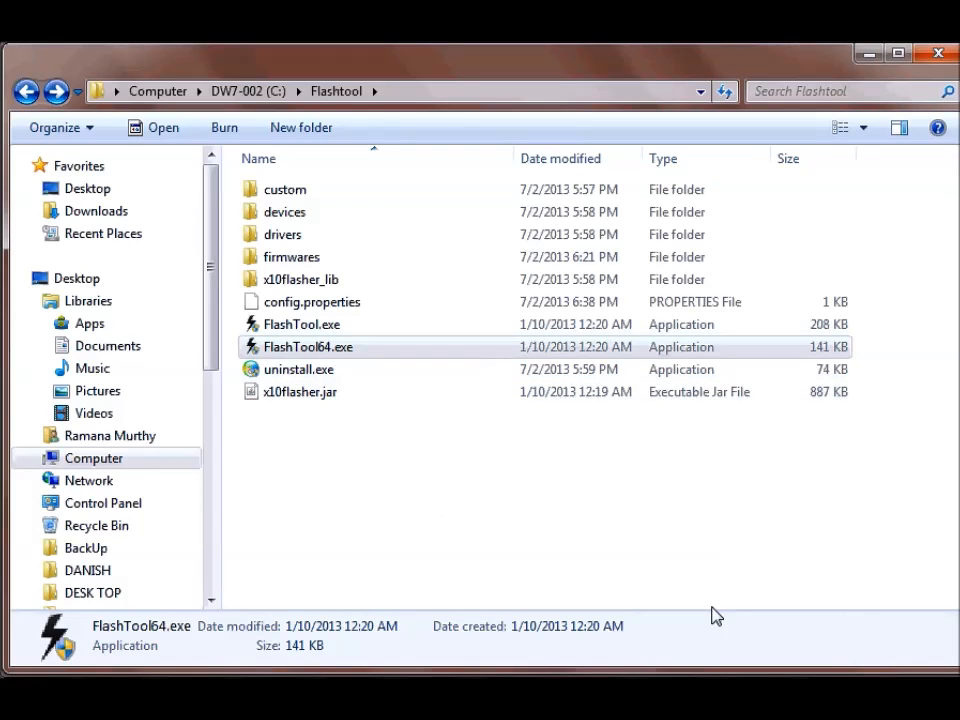
double_click(308, 347)
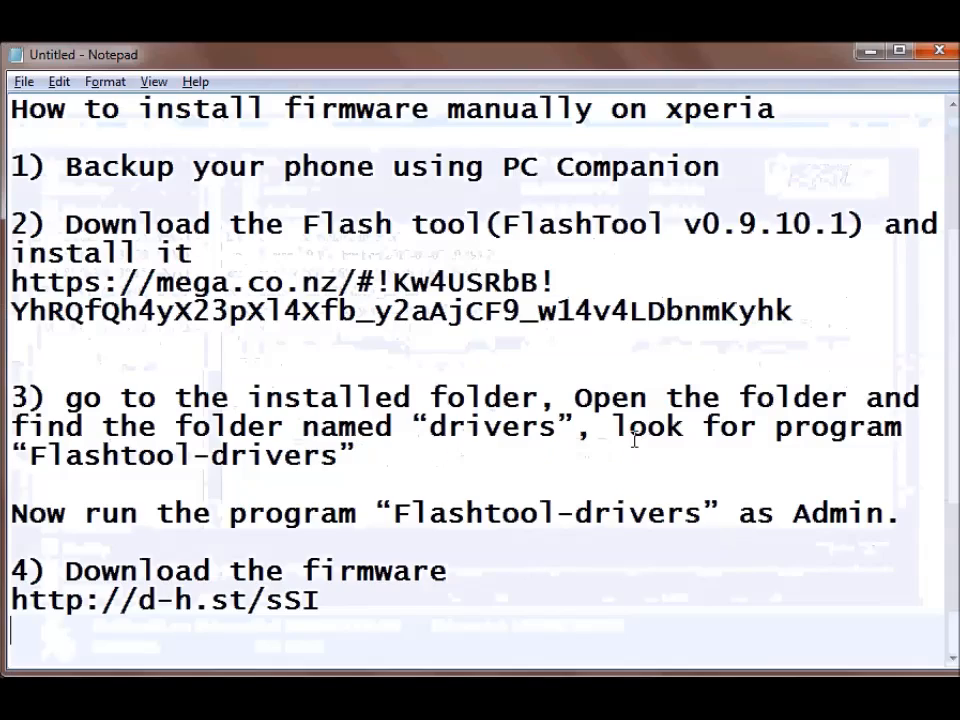
- Start step 5 in the guide: '5) Settings > developer options >'
scroll("down", 3)
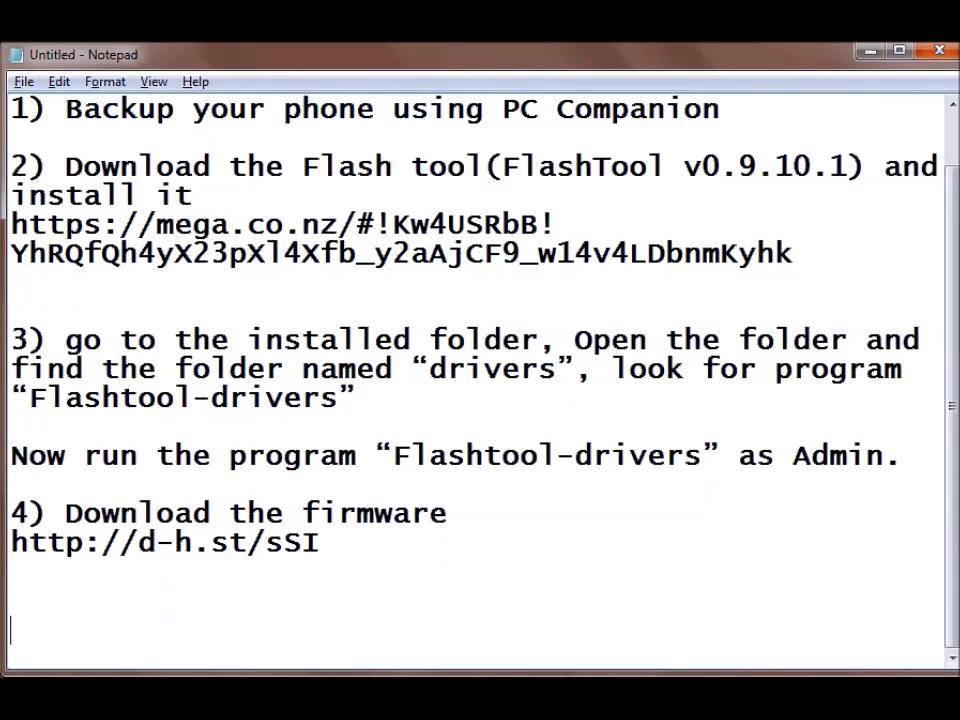
type("5")
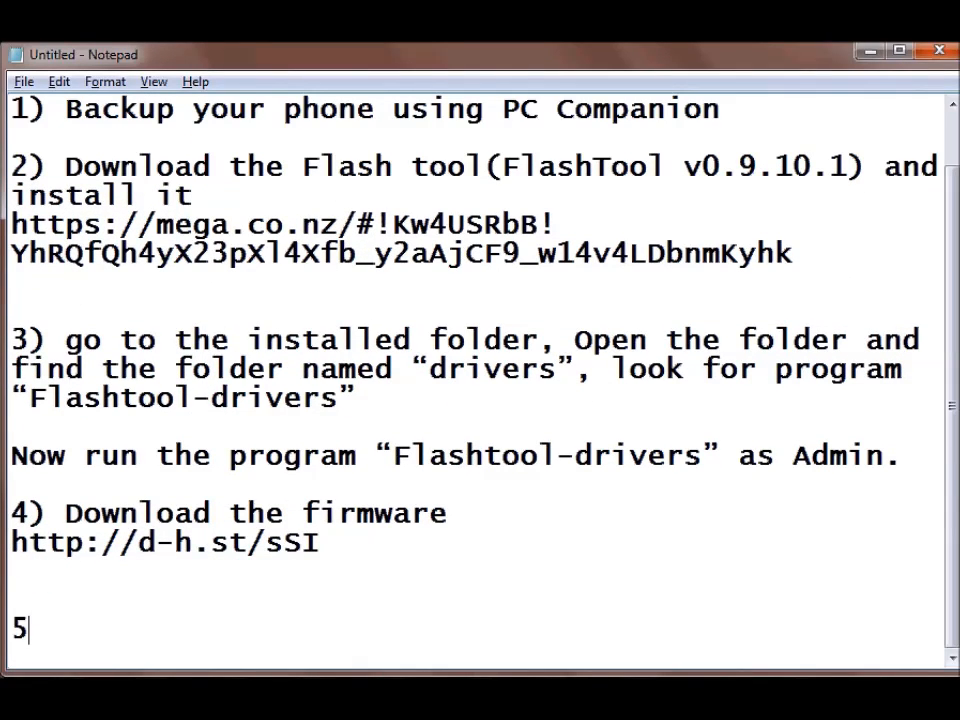
type(") Settin")
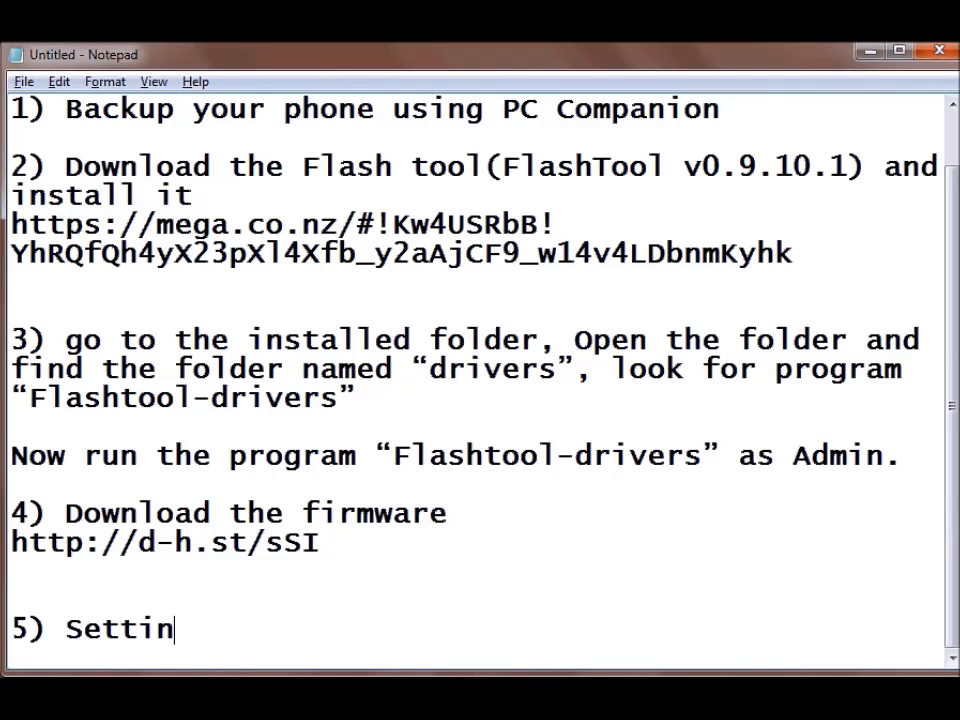
type("gs")
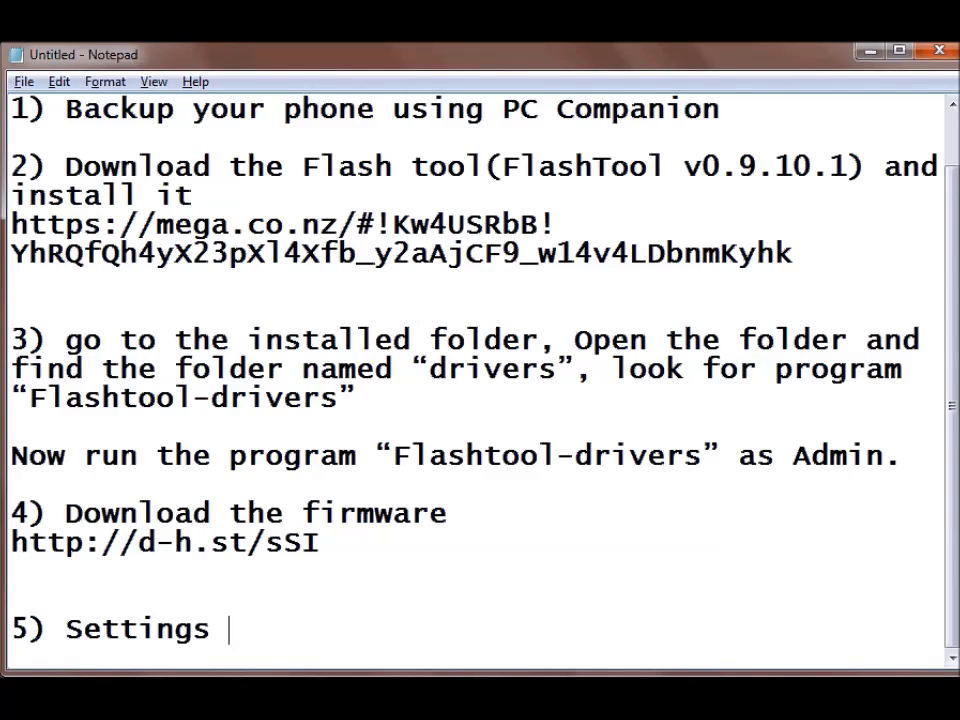
type("> devel")
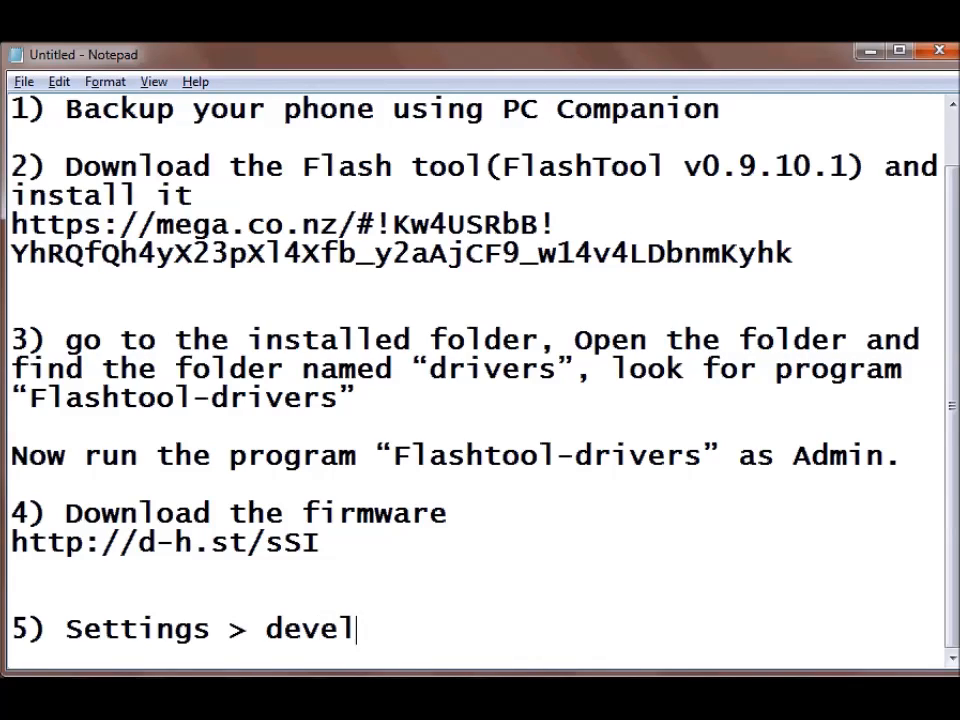
type("oper op")
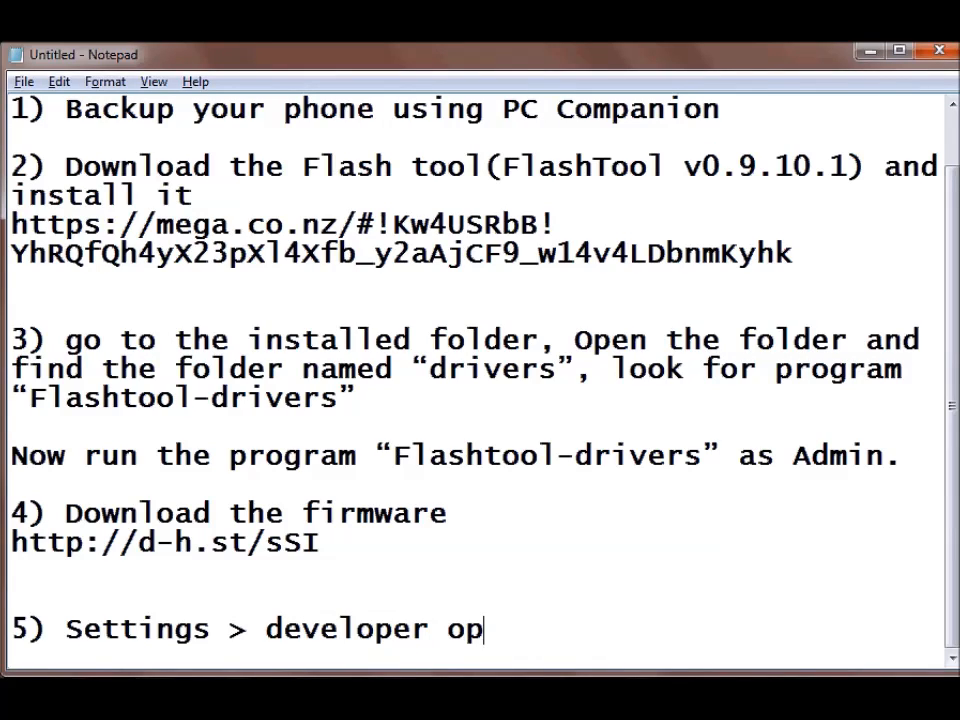
type("tions >")
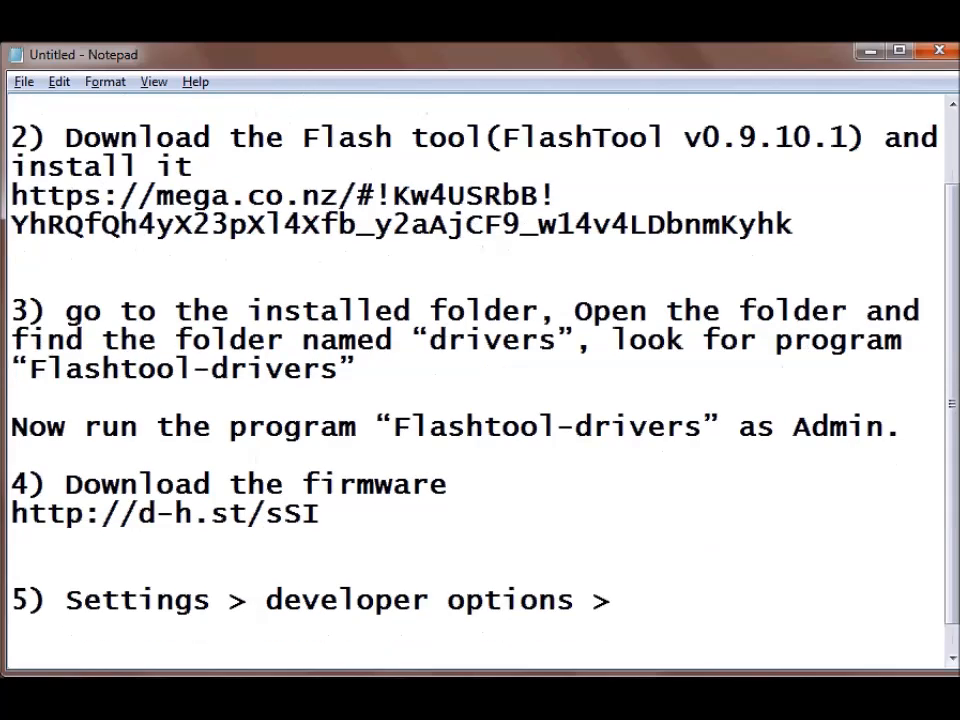
- Continue step 5 with 'settings > security >'
scroll("down", 3)
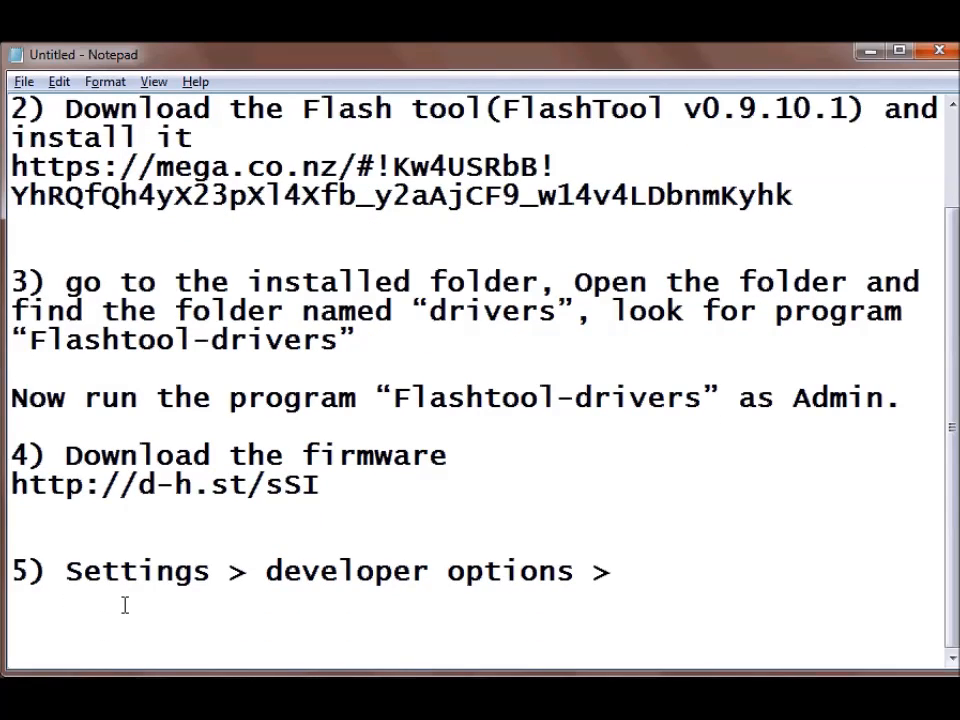
type("setti")
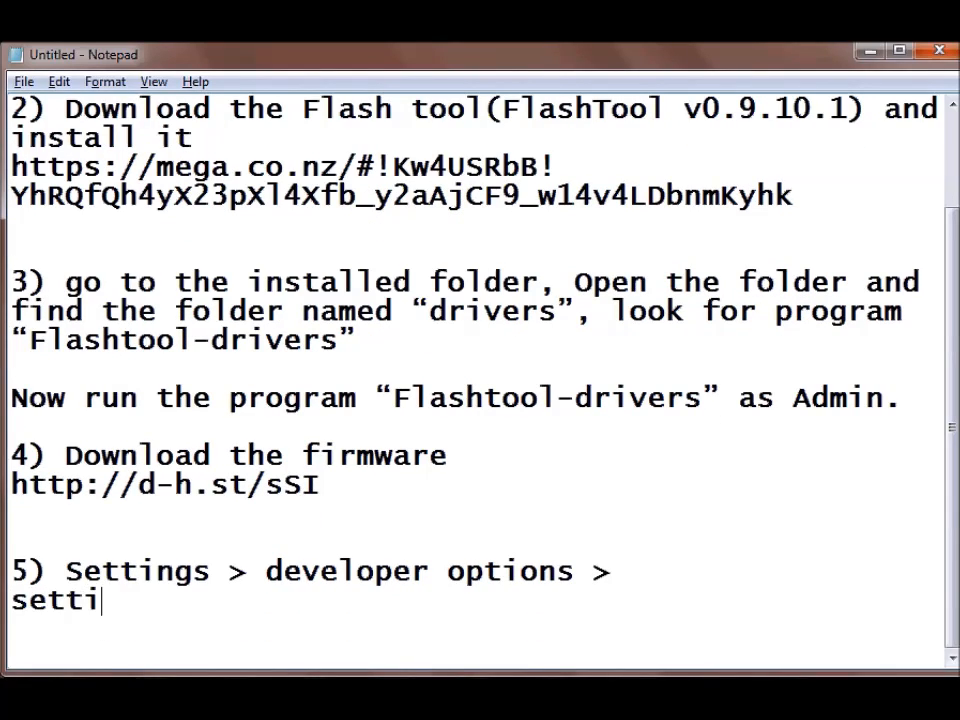
type("ngs")
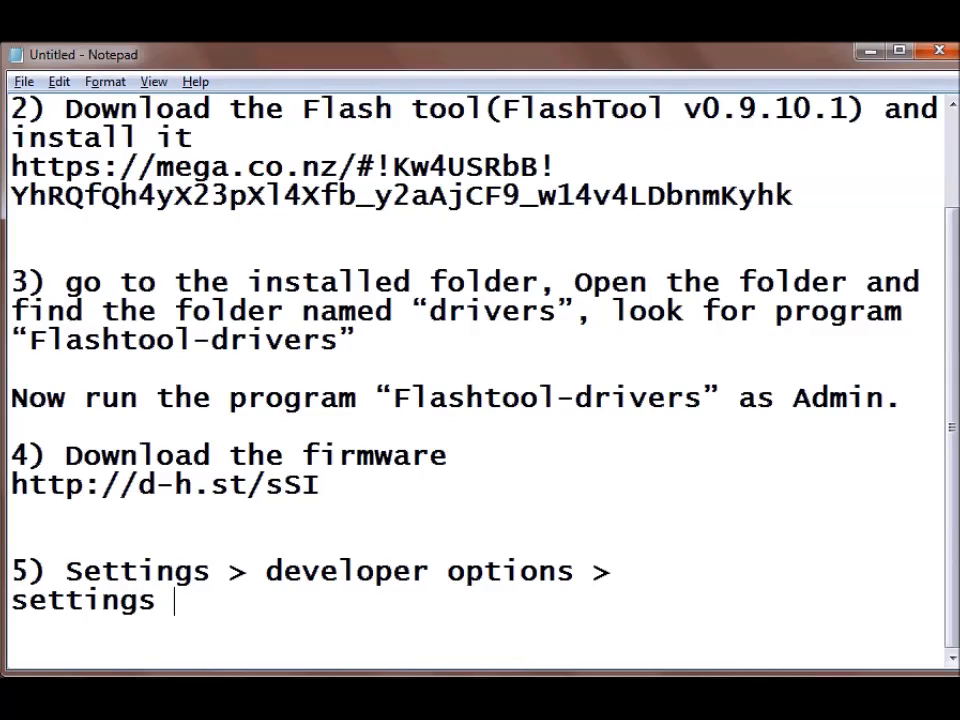
type("> seci")
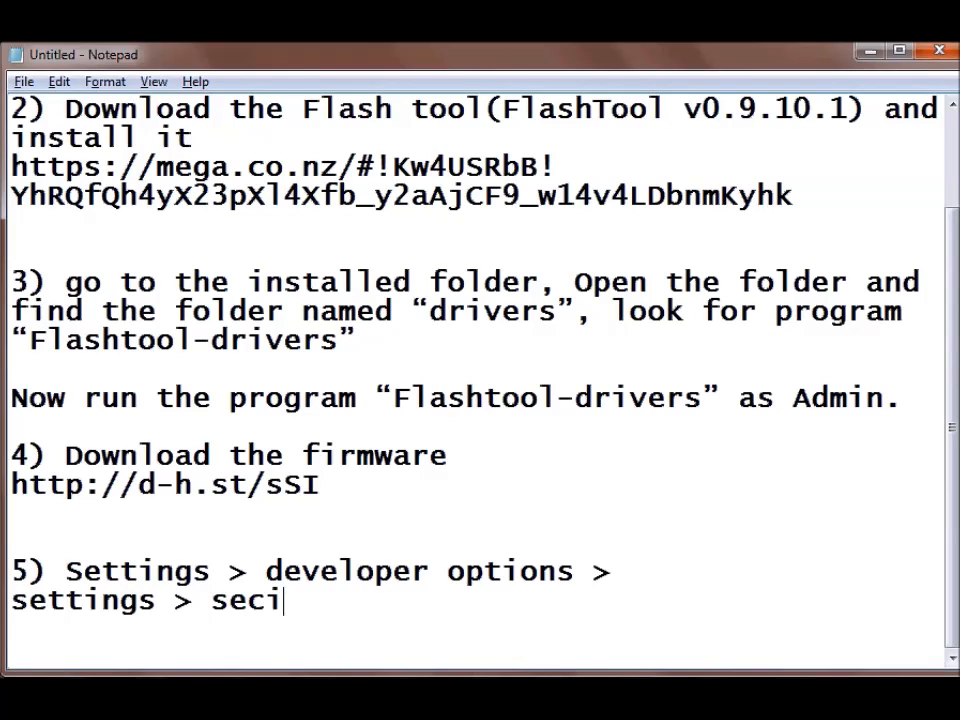
type("u")
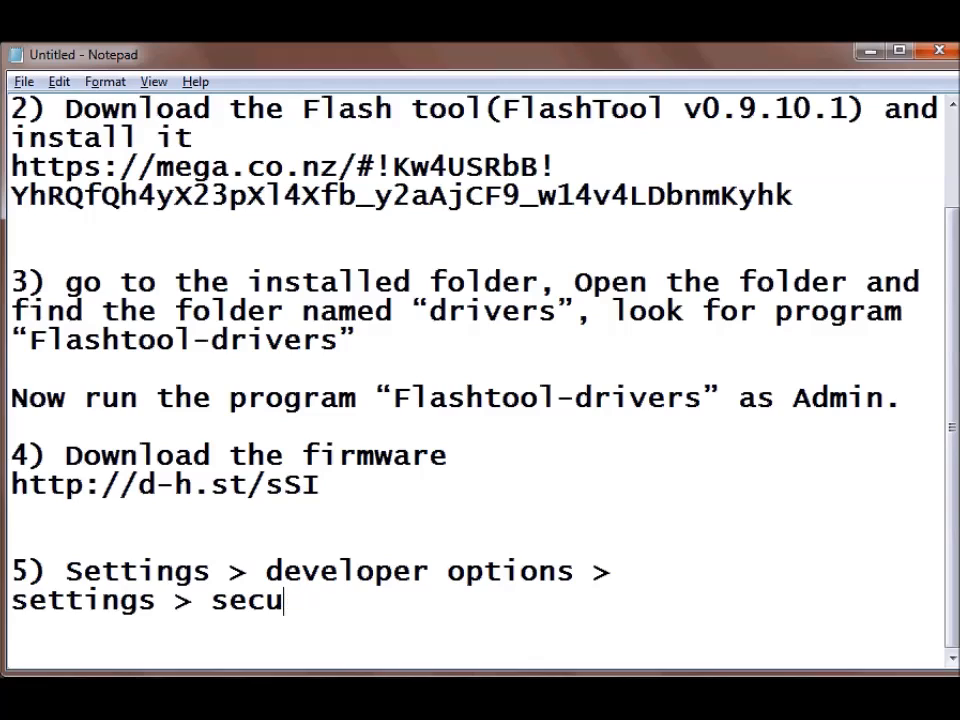
type("rity")
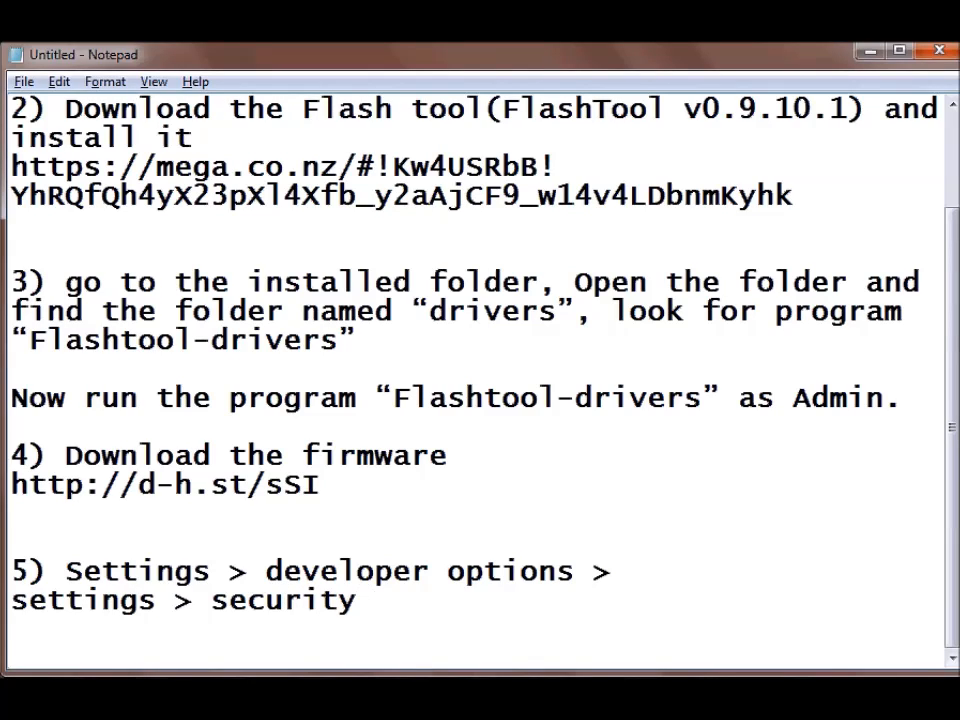
type("> u")
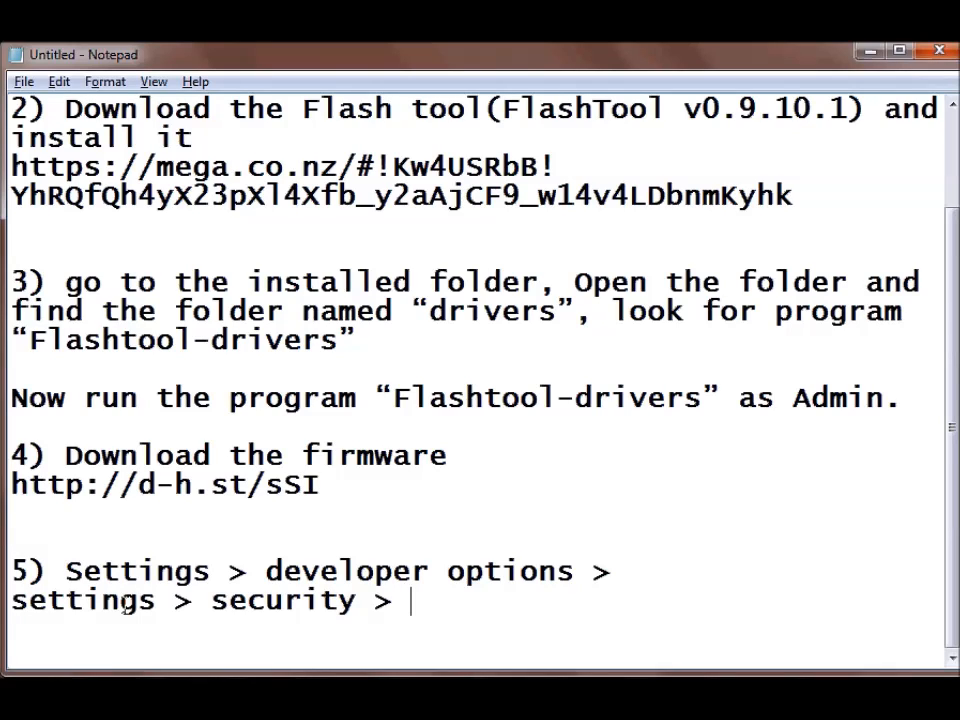
mouse_move(447, 610)
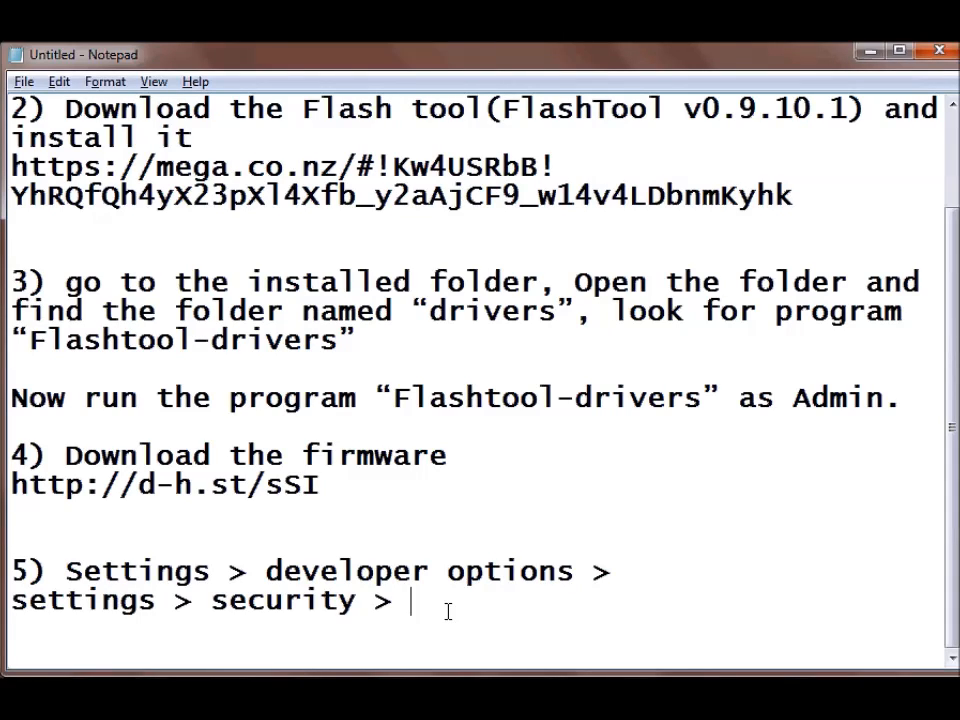
- End step 5 with 'unknown sources' and add step 6 'switch off your phone'
type("unknow")
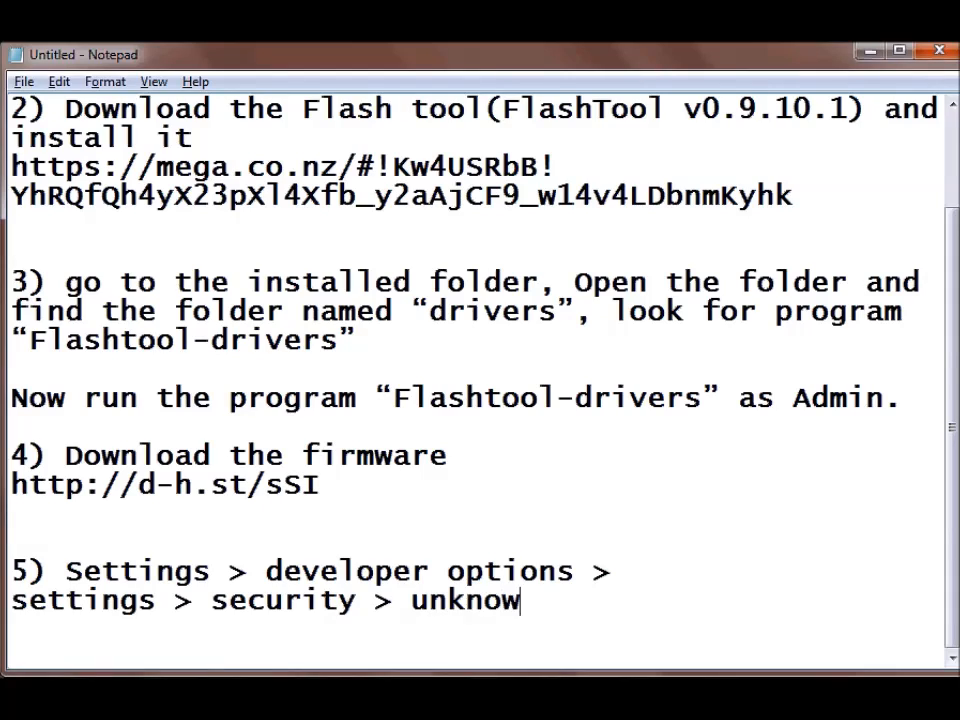
type("n sources")
type("6) s")
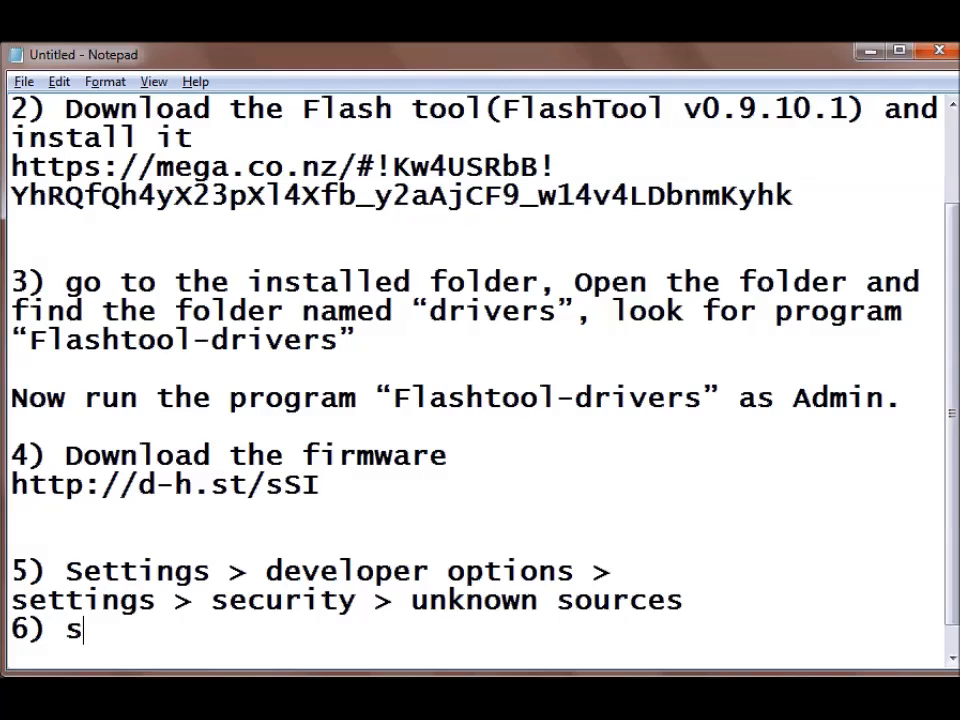
type("witc")
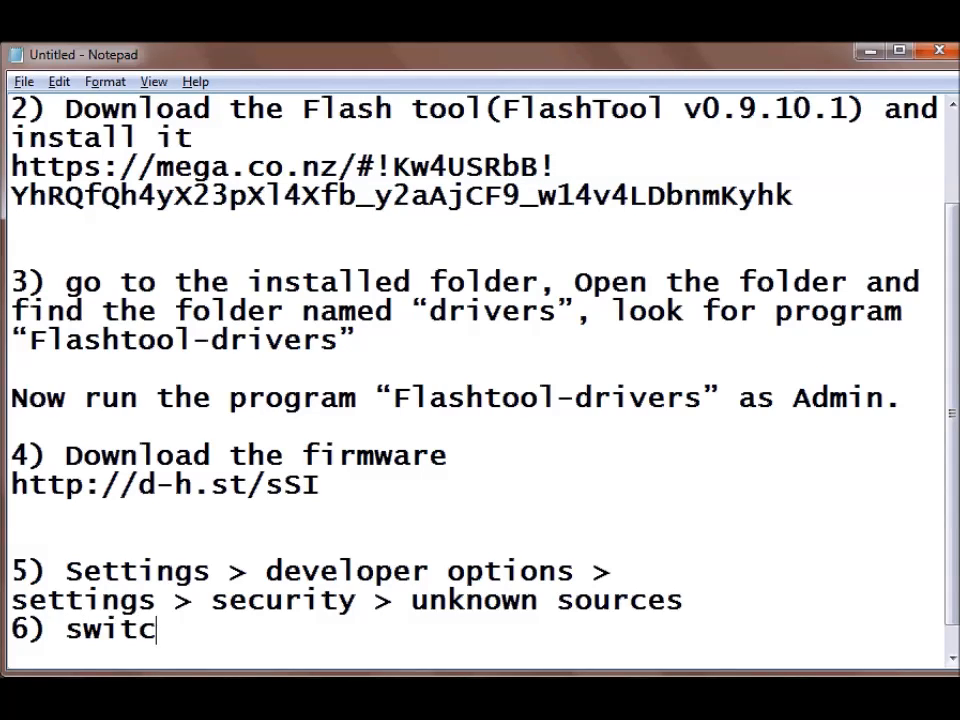
type("h off")
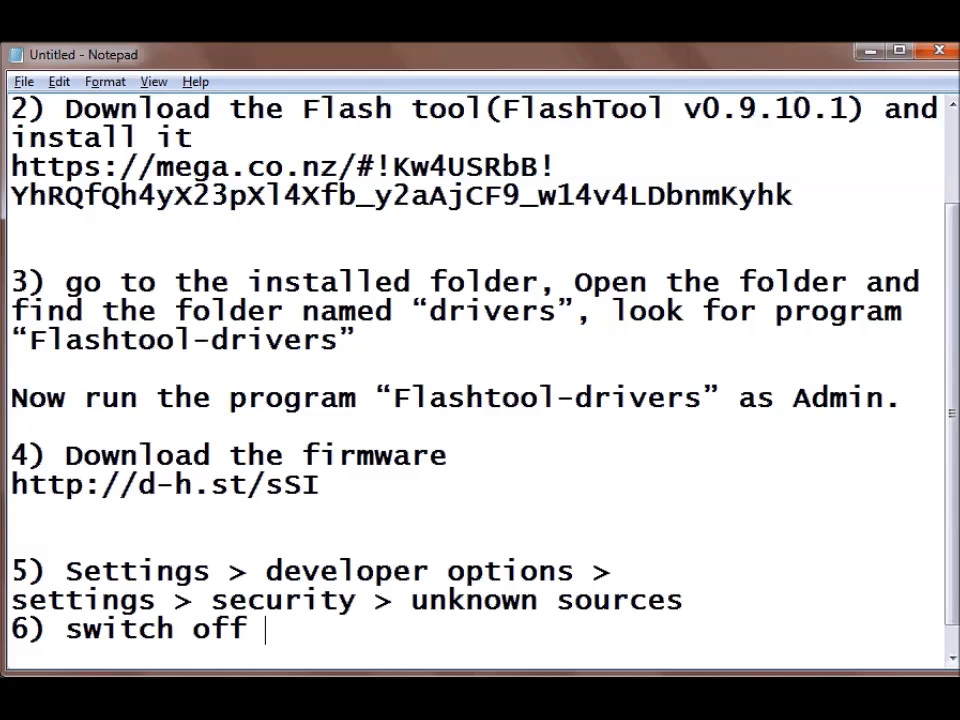
type("your pho")
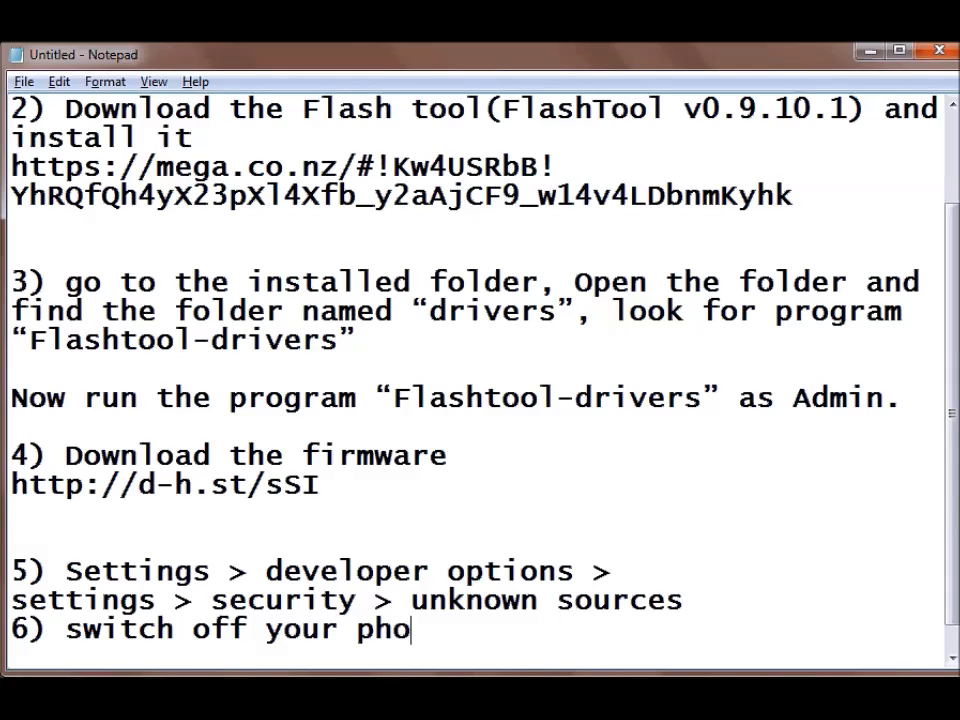
type("ne")
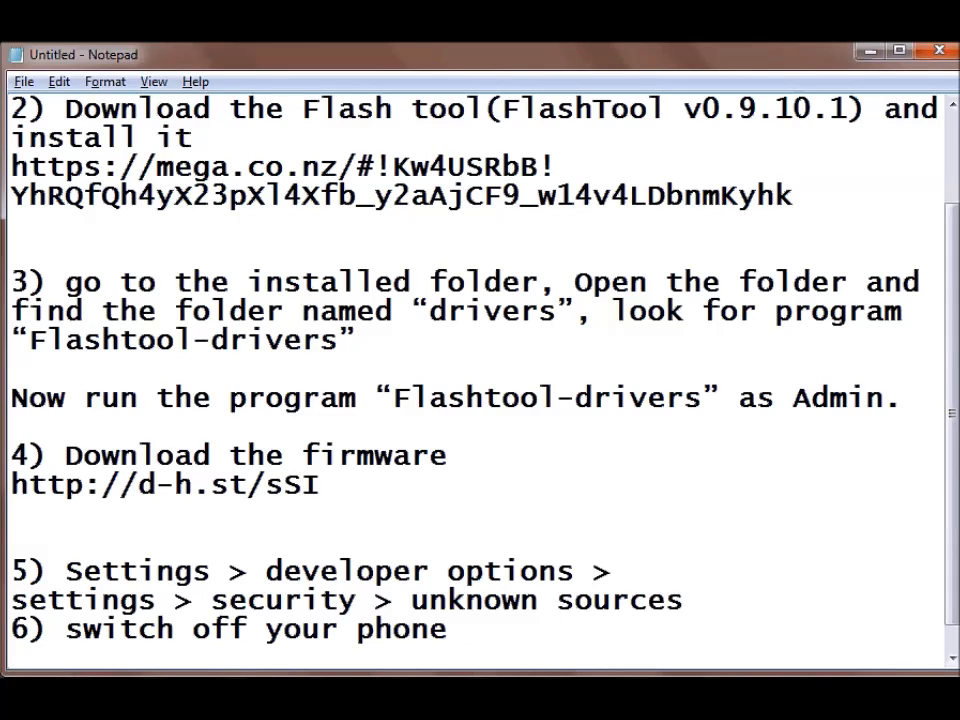
left_click(457, 628)
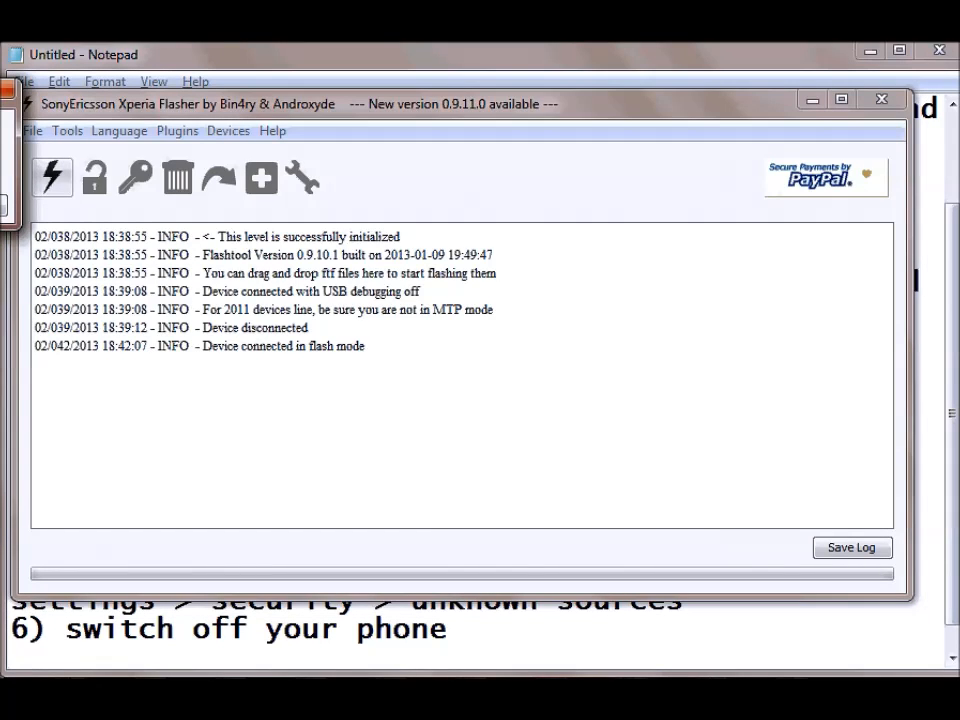
- Start a flash in Flashmode and select the LT28h 6.2.B.0.211 Generic firmware
left_click(51, 177)
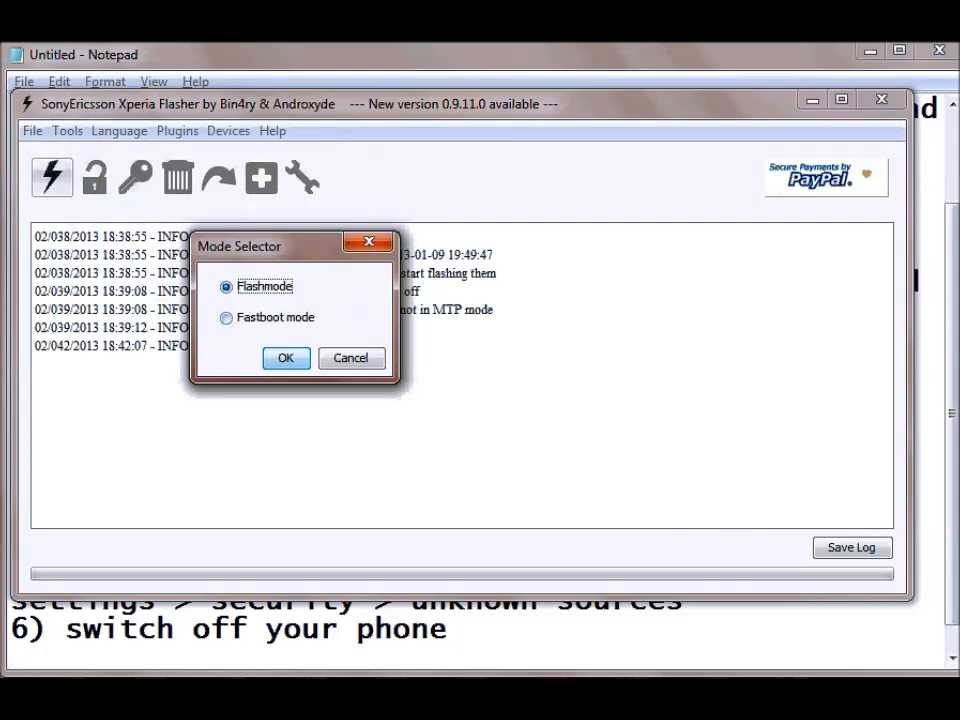
left_click(285, 358)
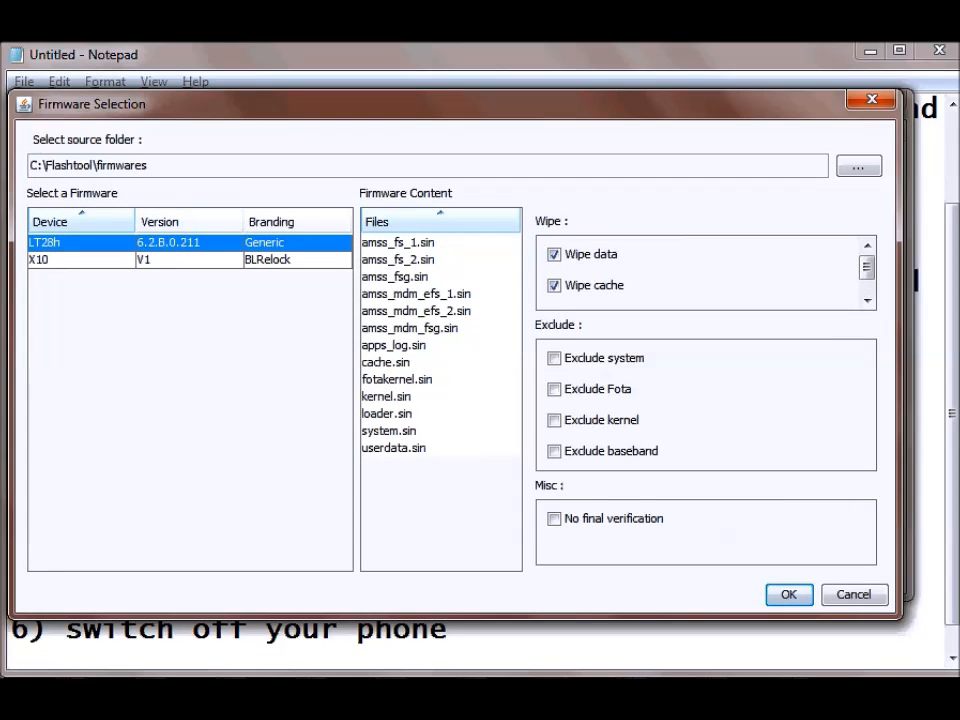
left_click(60, 265)
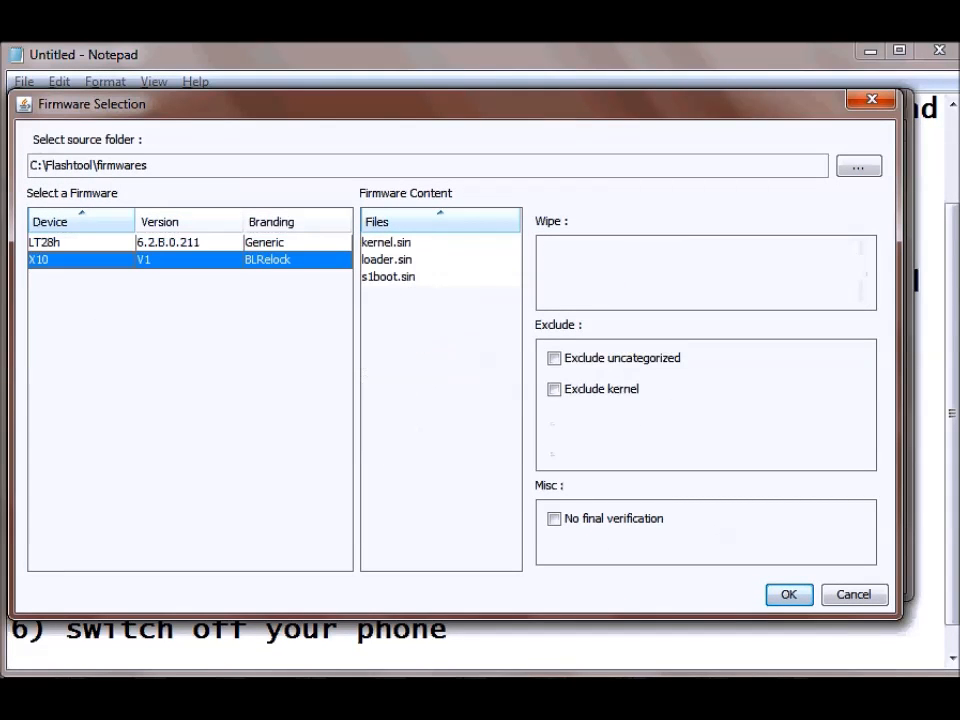
left_click(70, 242)
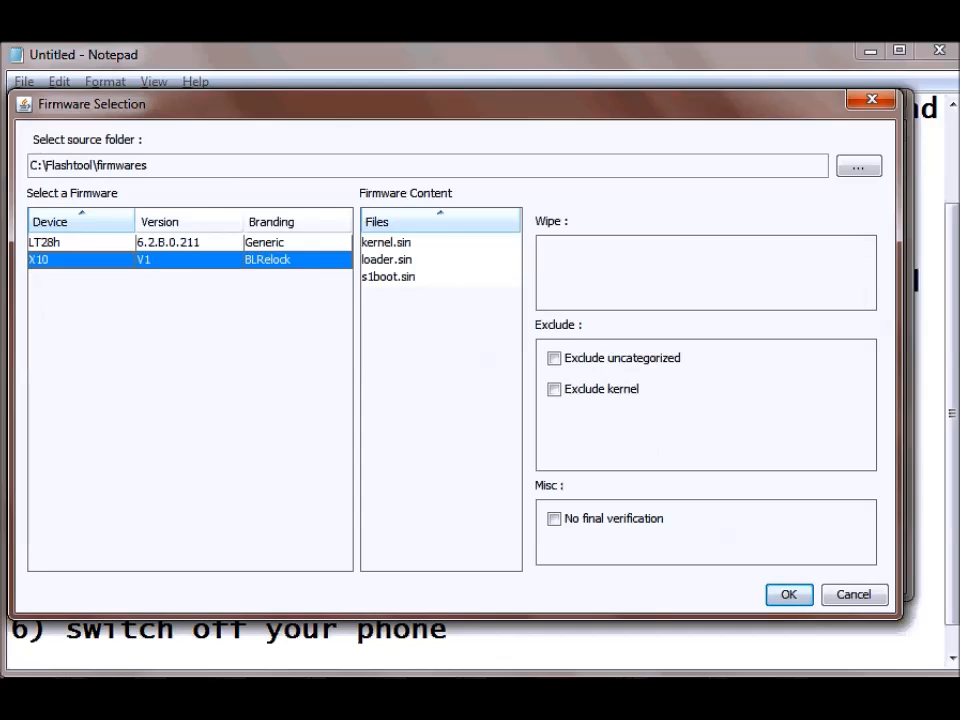
left_click(70, 242)
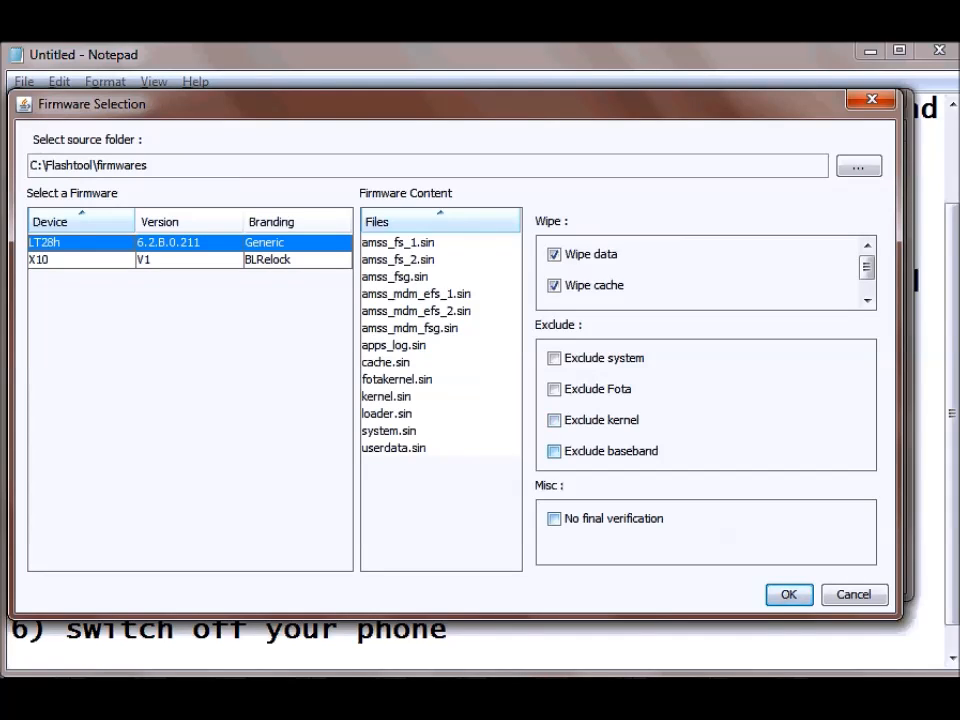
- Toggle Wipe data several times, leaving it off, and confirm the firmware choice
left_click(554, 254)
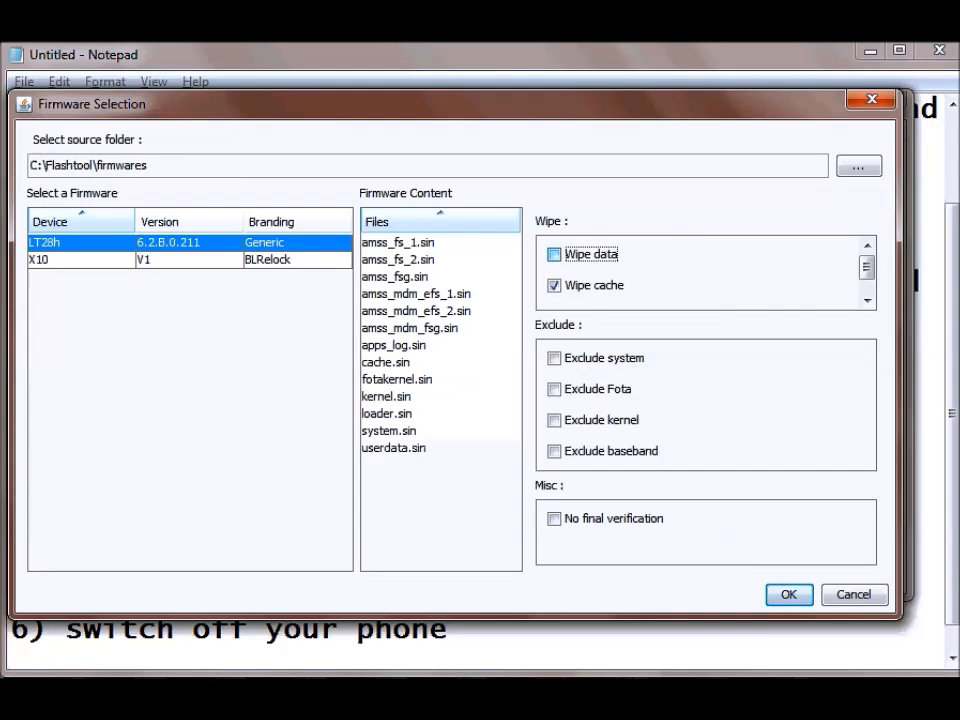
left_click(554, 254)
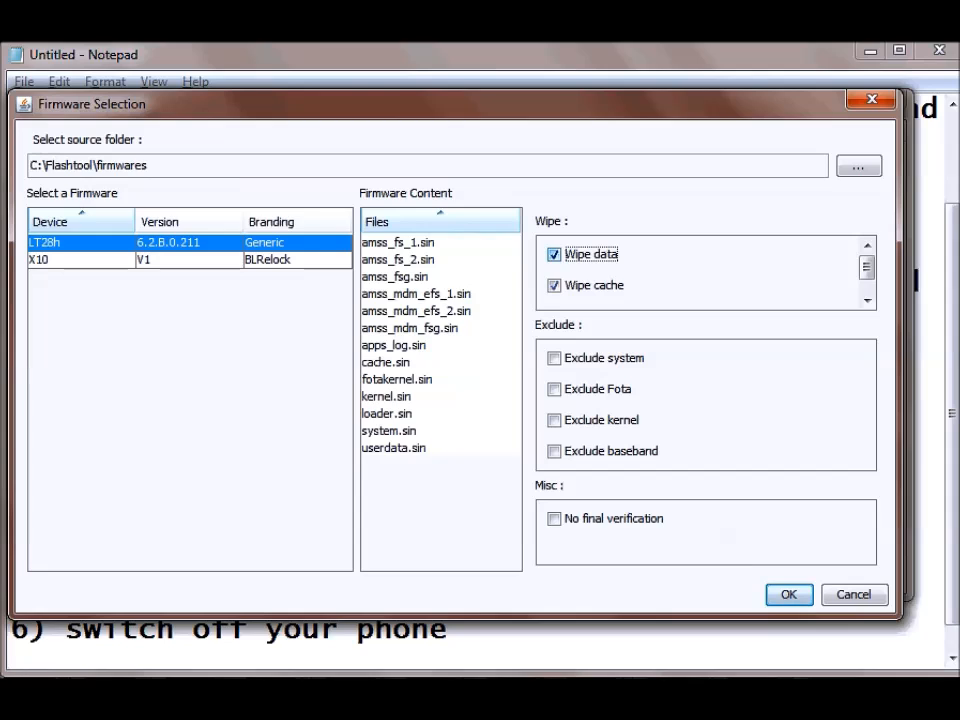
left_click(554, 254)
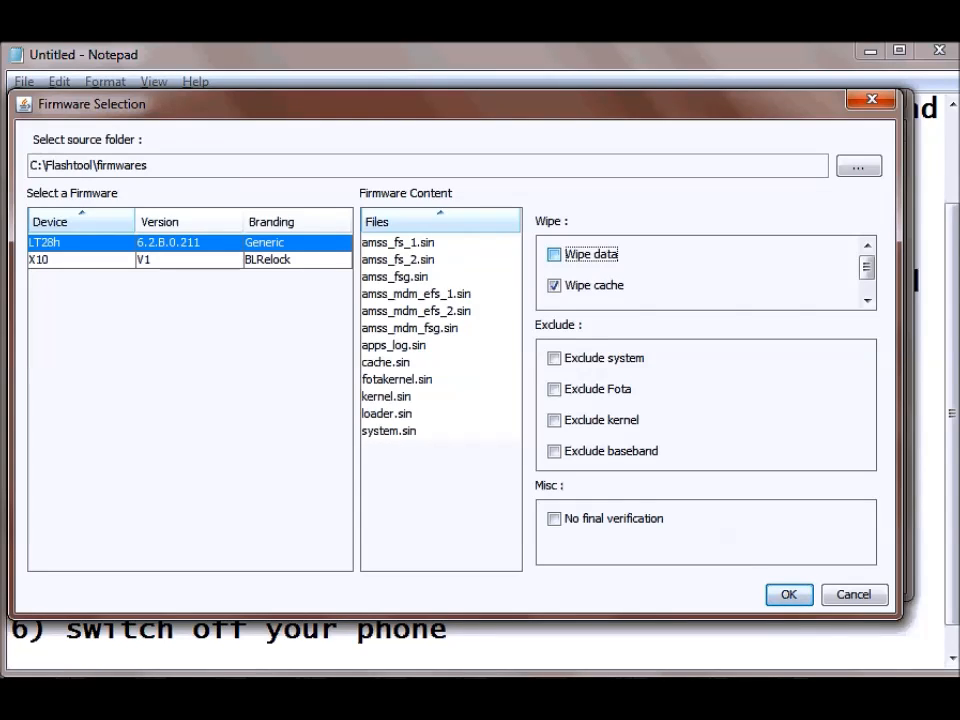
left_click(554, 254)
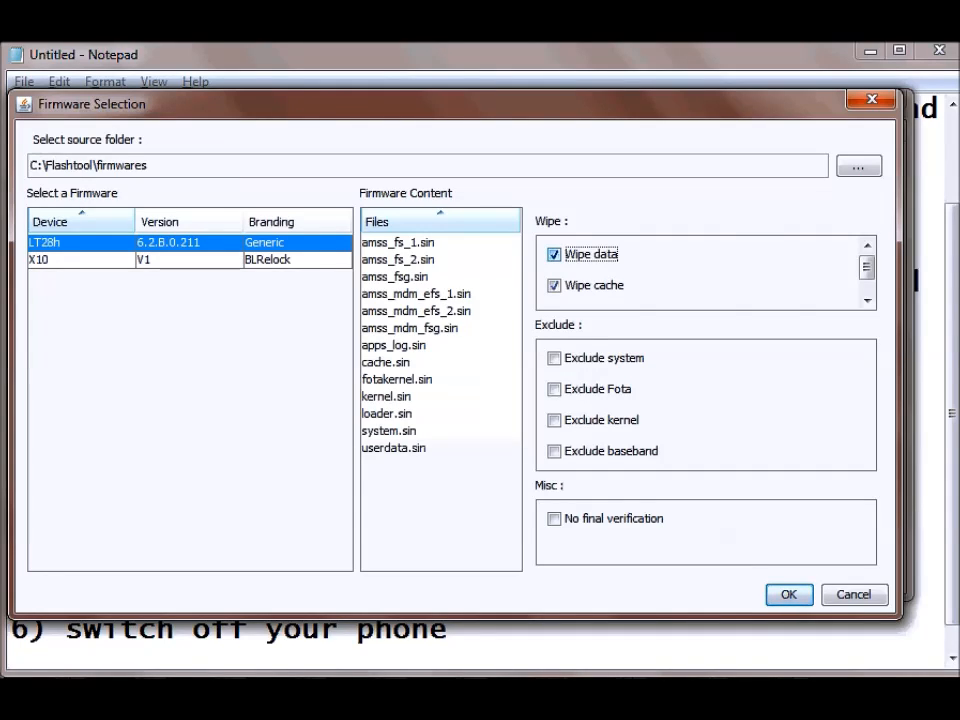
left_click(555, 254)
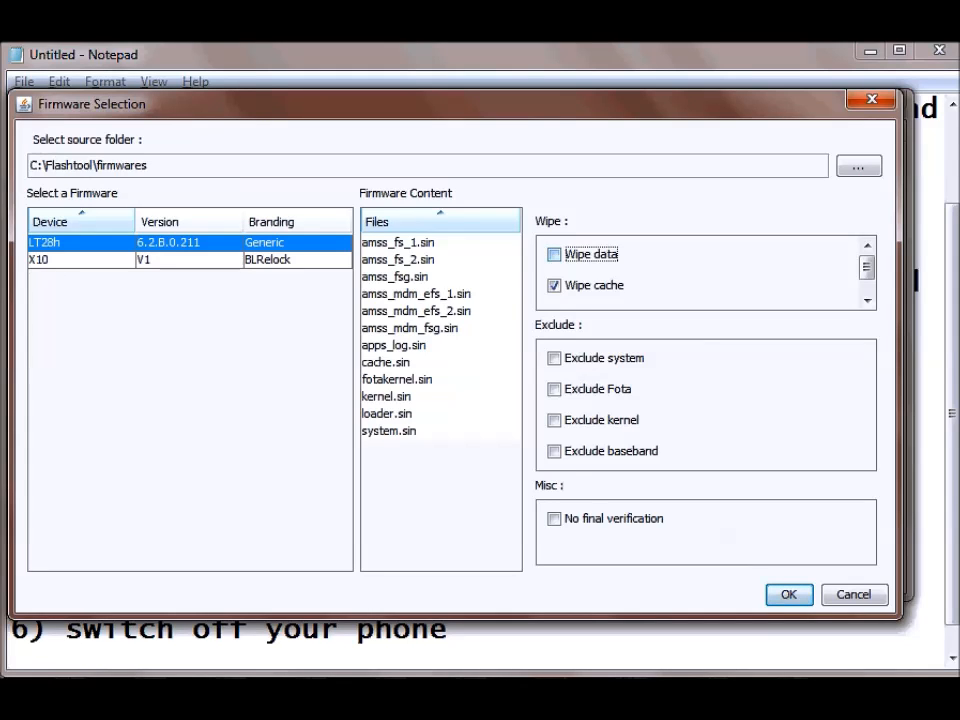
left_click(789, 594)
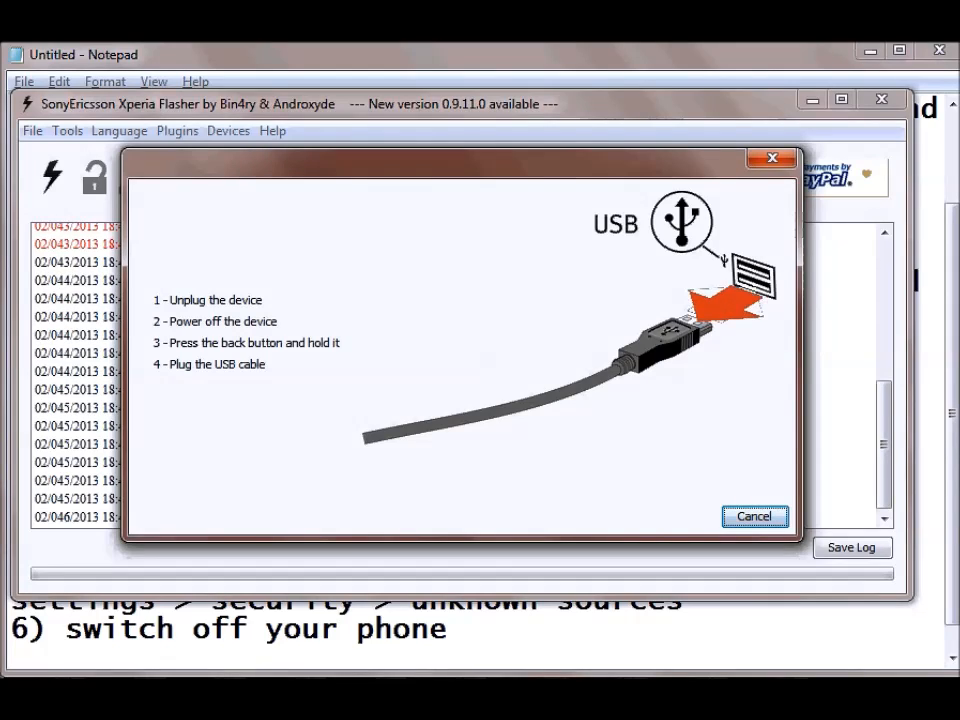
- Acknowledge the prompt once the phone is plugged in with Back held
left_click(754, 516)
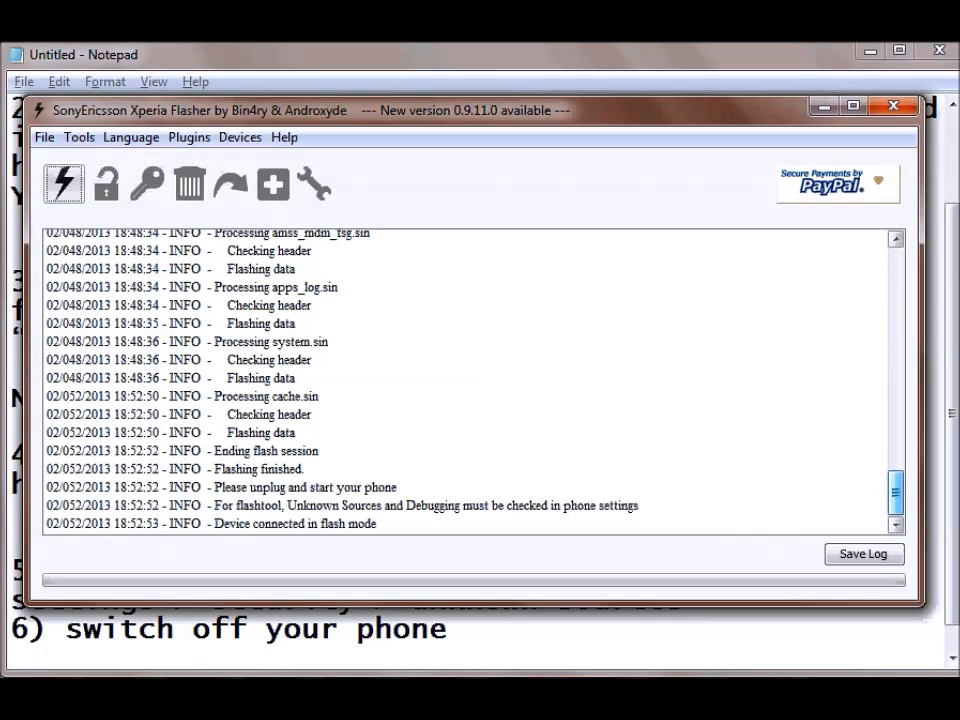
- Scroll the Flashtool log to 'Flashing finished' and 'Please unplug and start your phone'
scroll("down", 3)
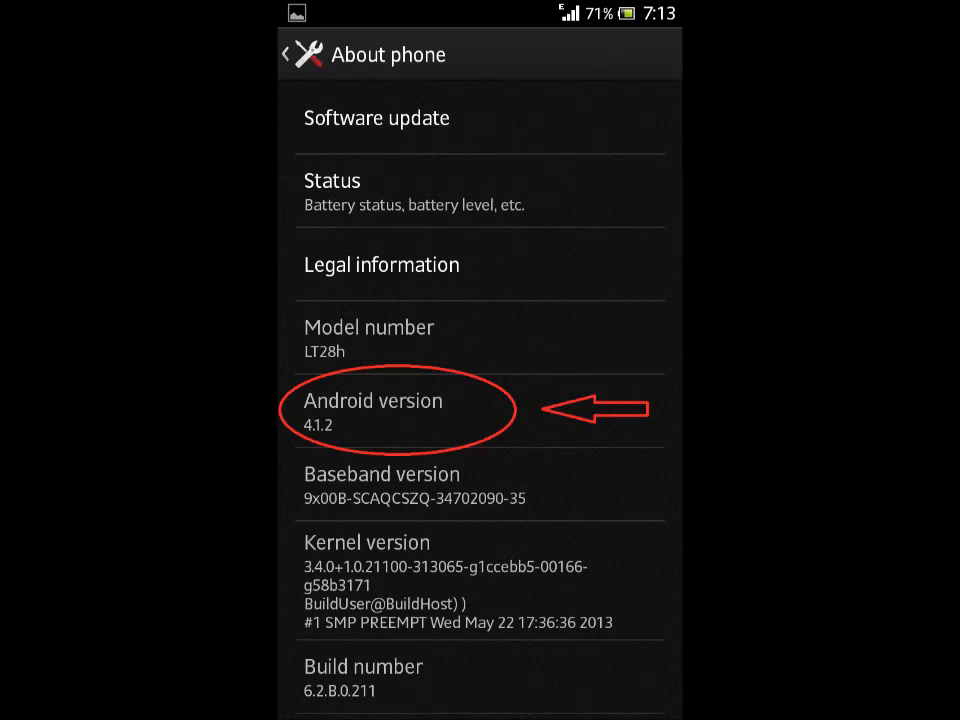
- Verify About phone shows Android 4.1.2, build 6.2.B.0.211, then bring Notepad forward
left_click(372, 410)
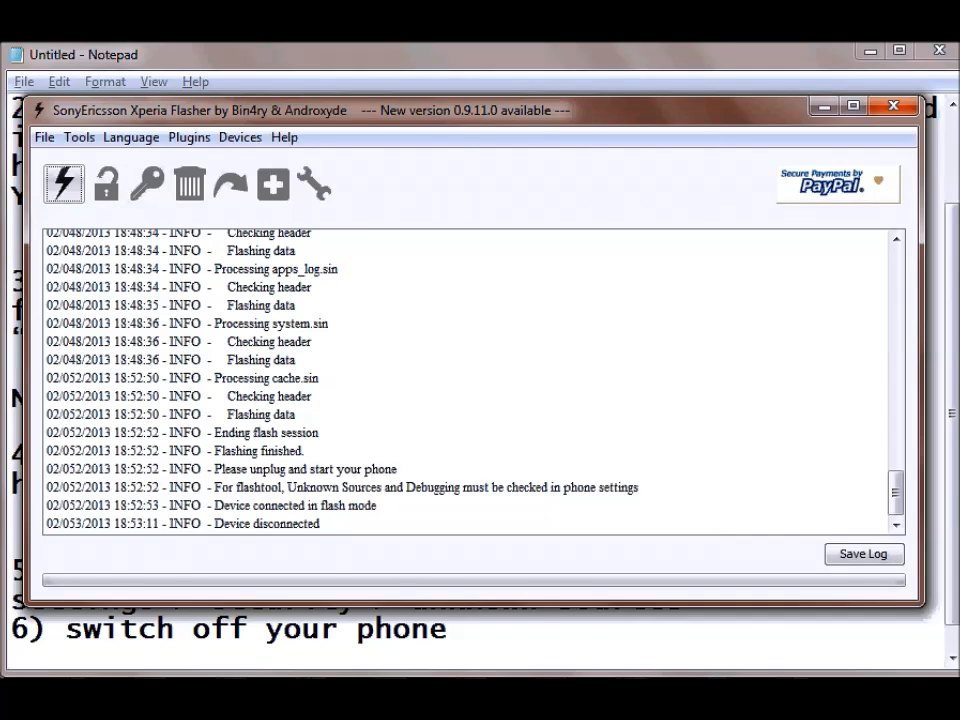
left_click(889, 104)
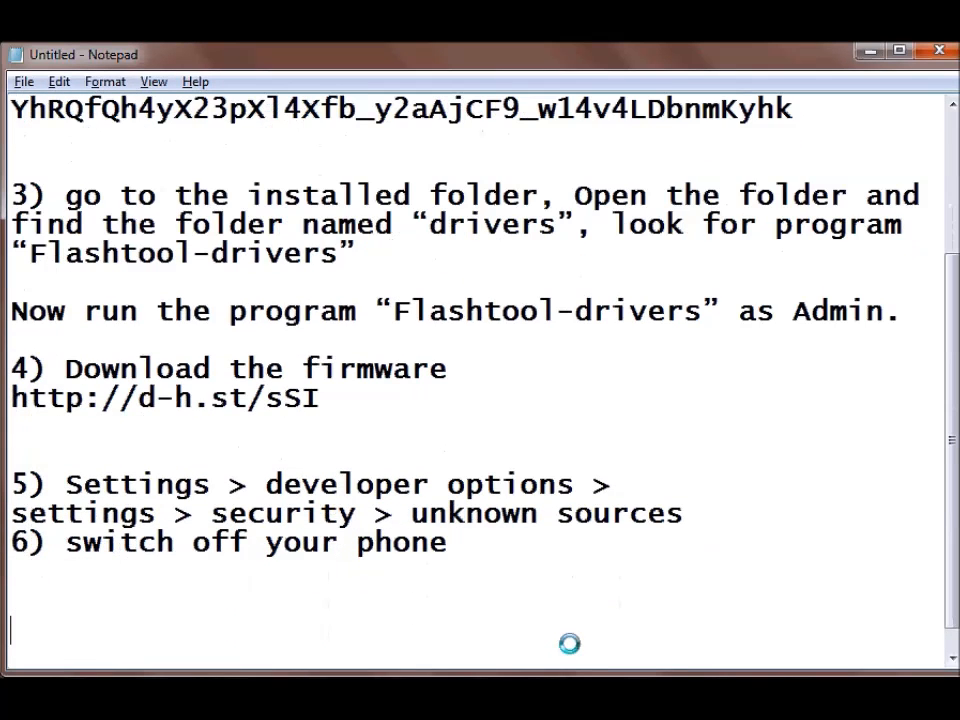
type("www")
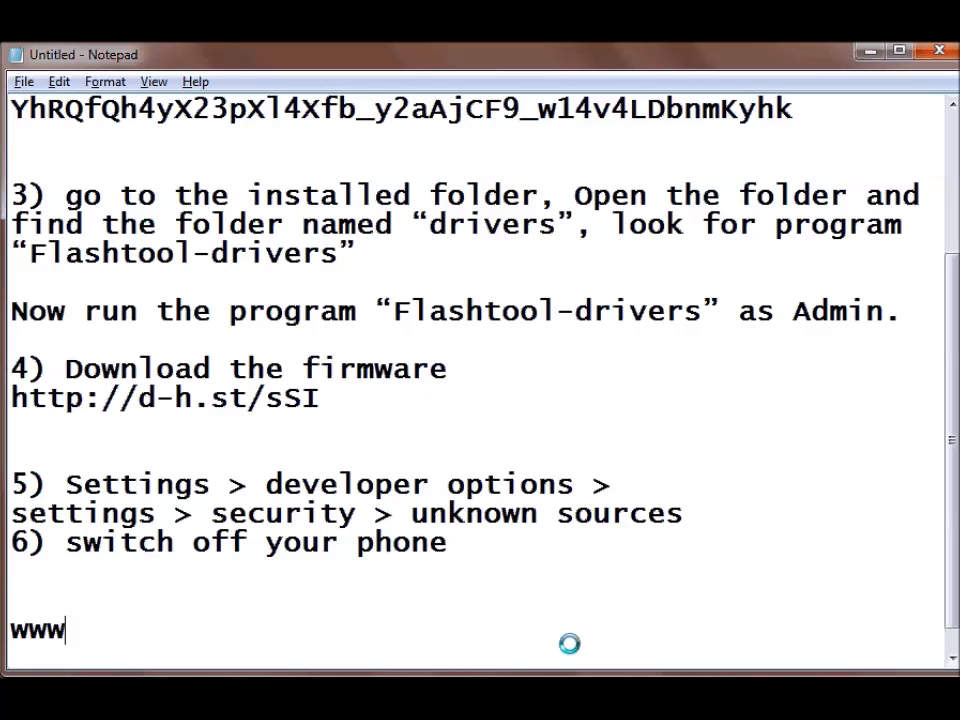
type(".technologyla")
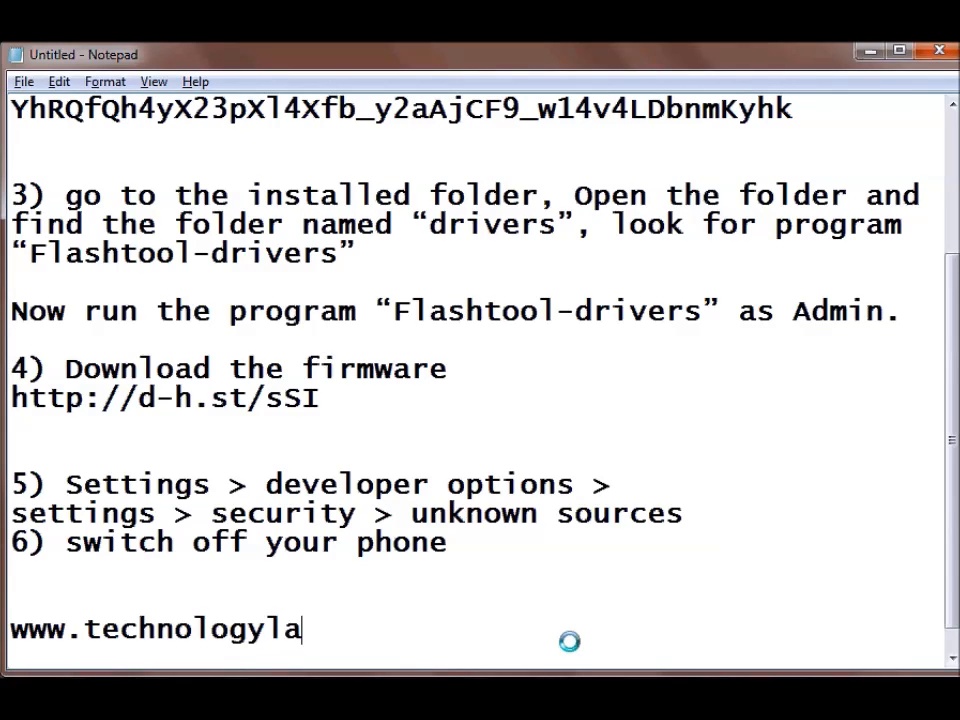
type("ir.")
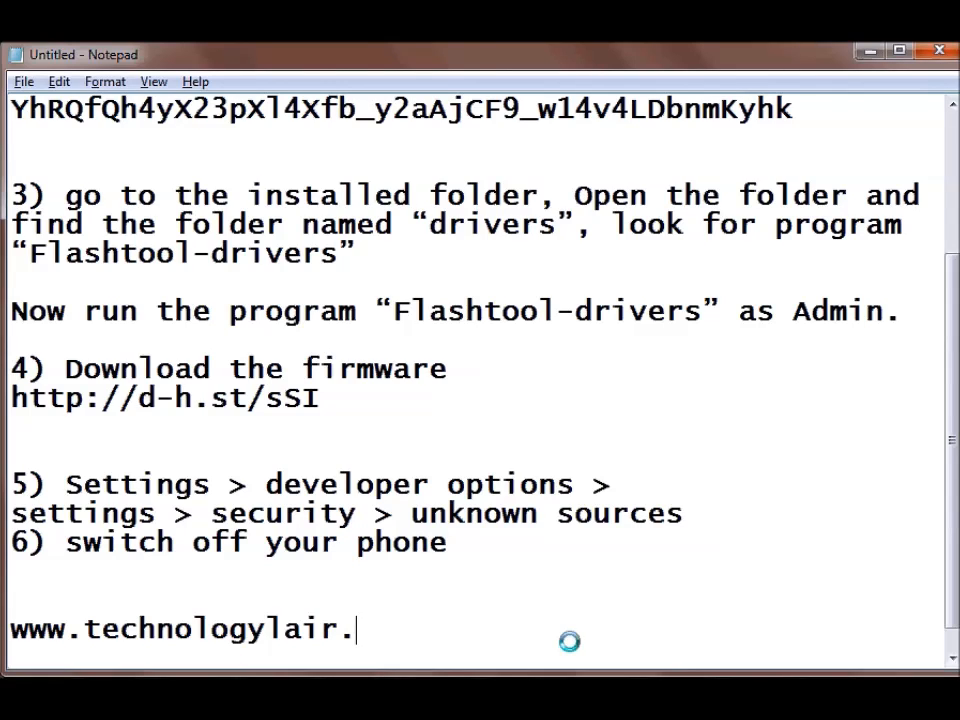
type("org")
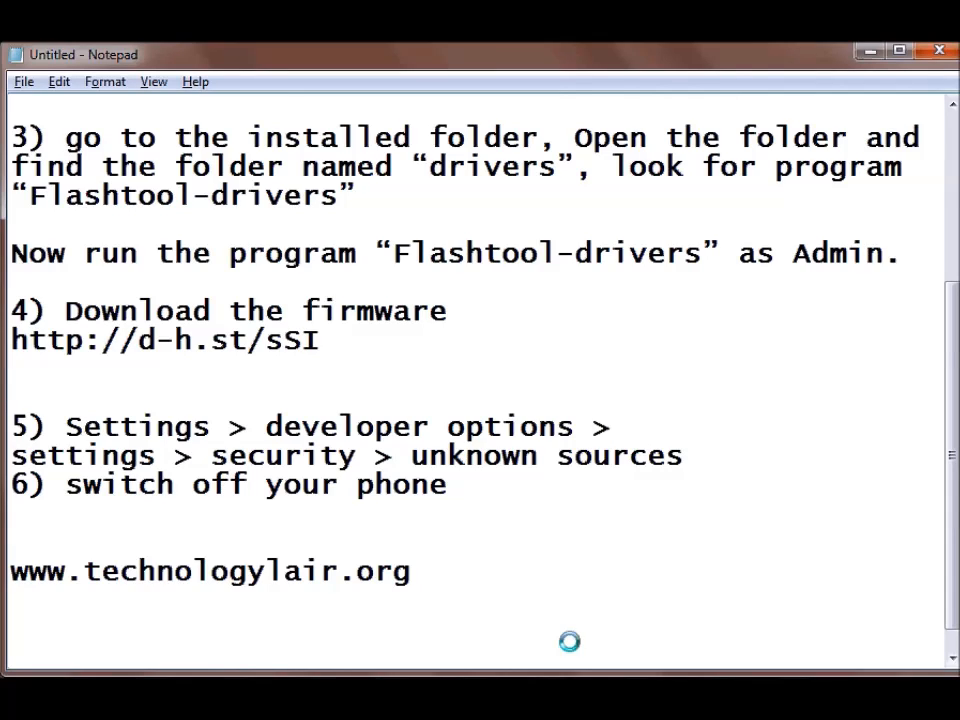
type("www.yo")
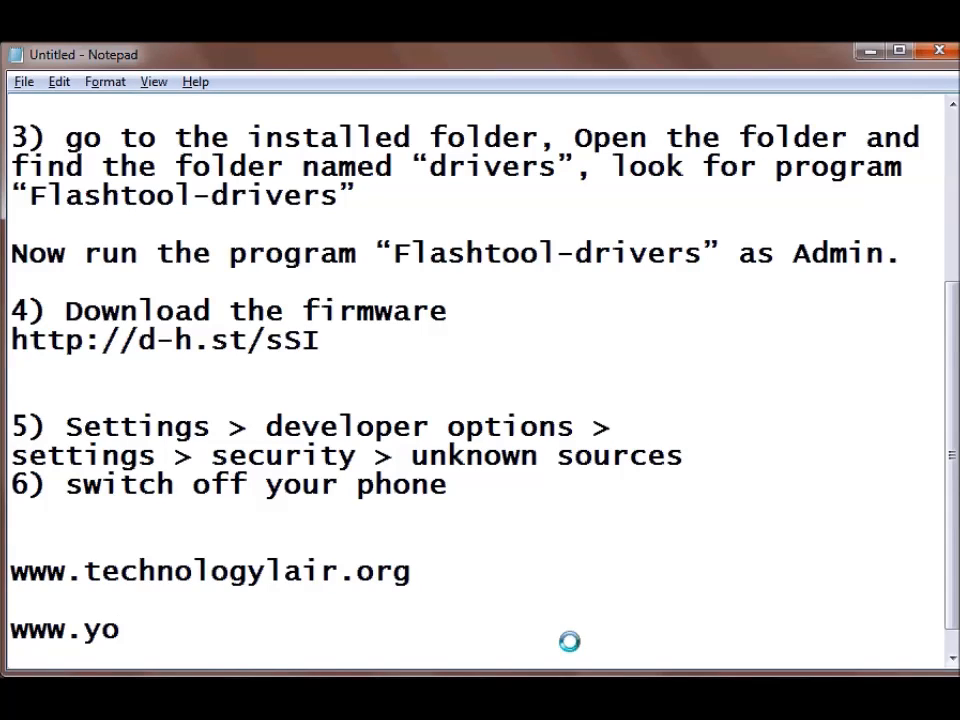
type("utube.com")
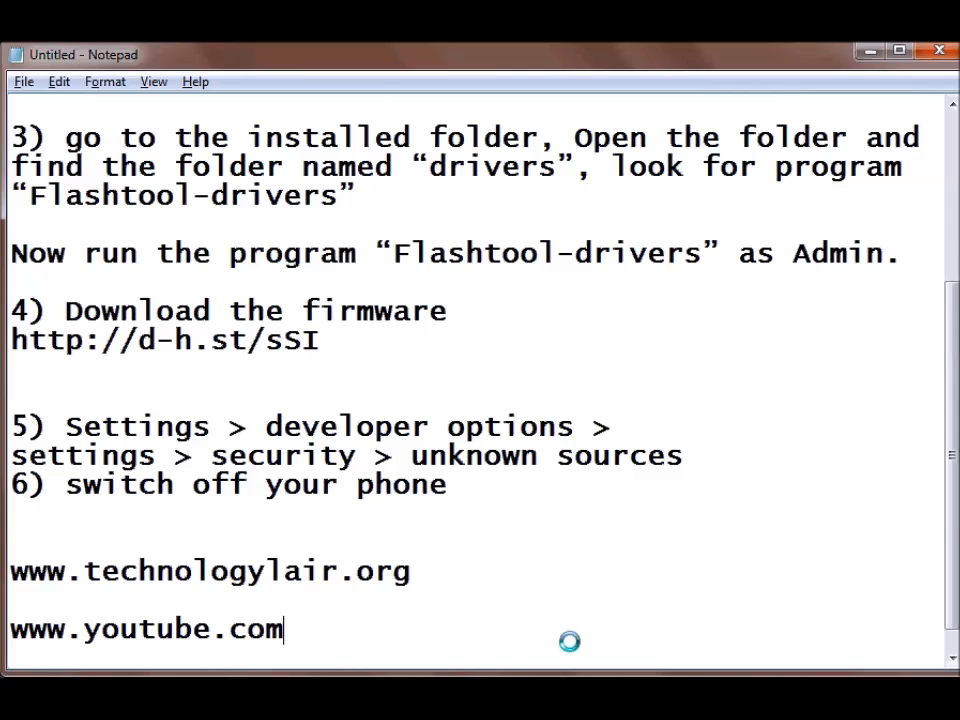
type("/technolog")
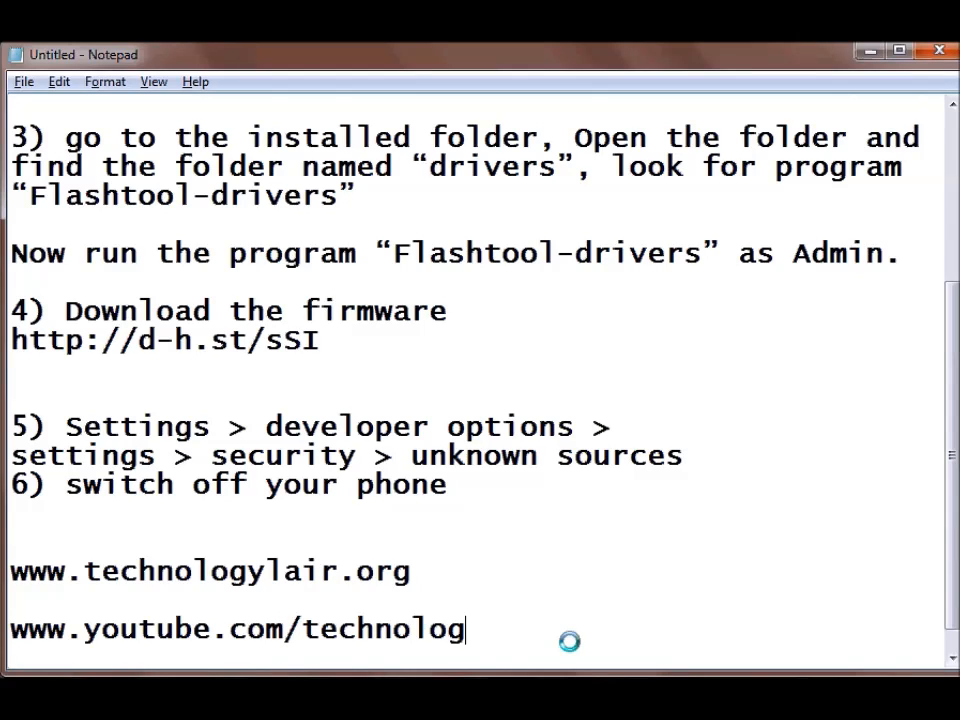
type("ylair")
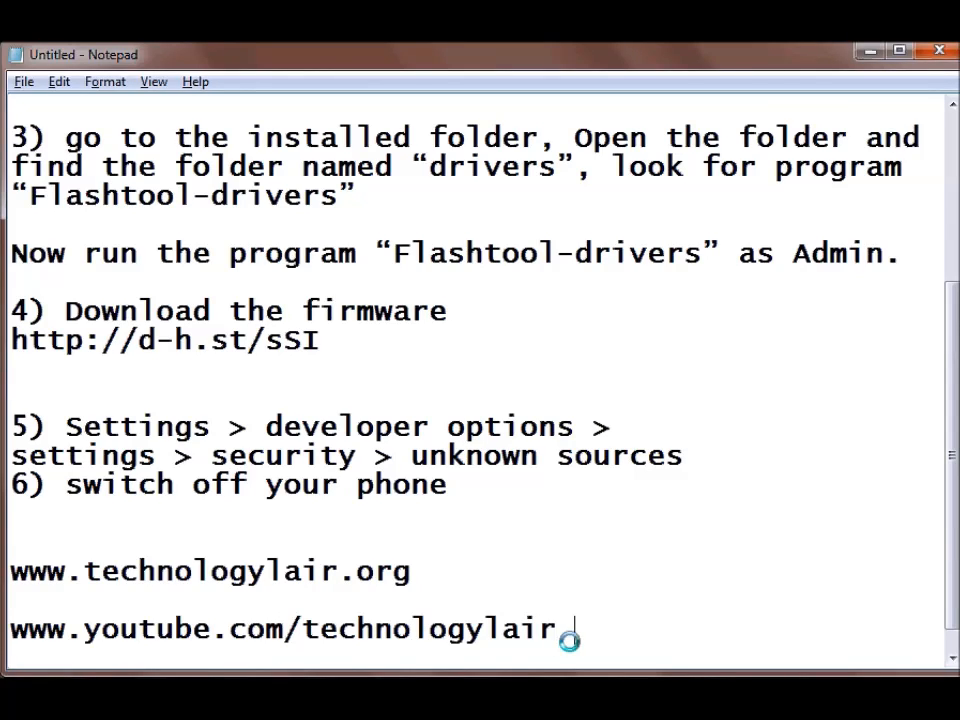